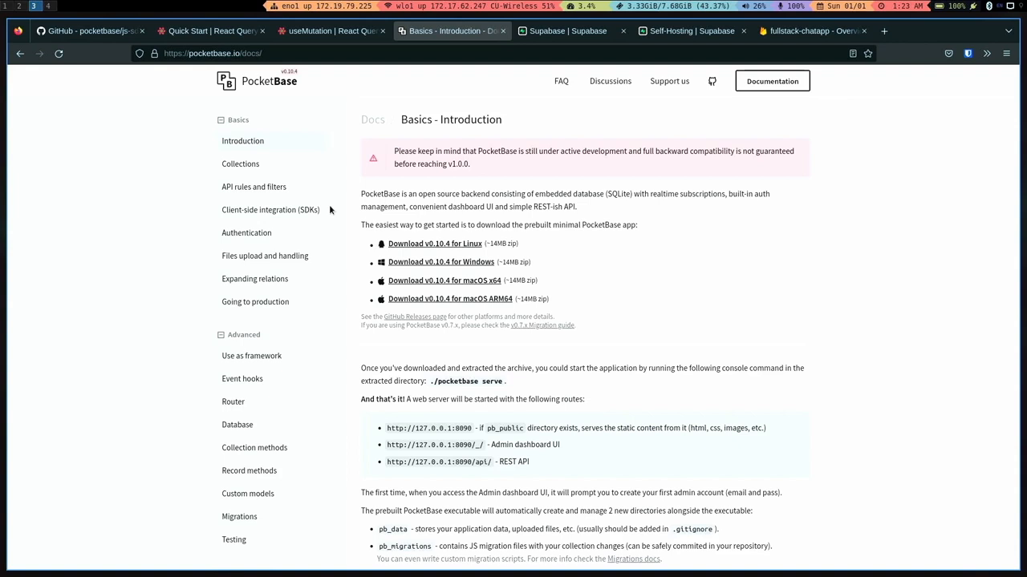
# - Consult the Supabase projects, Supabase self-hosting docs and Firebase project overview tabs alongside the PocketBase introduction
pyautogui.moveTo(398, 224); pyautogui.dragTo(639, 224)
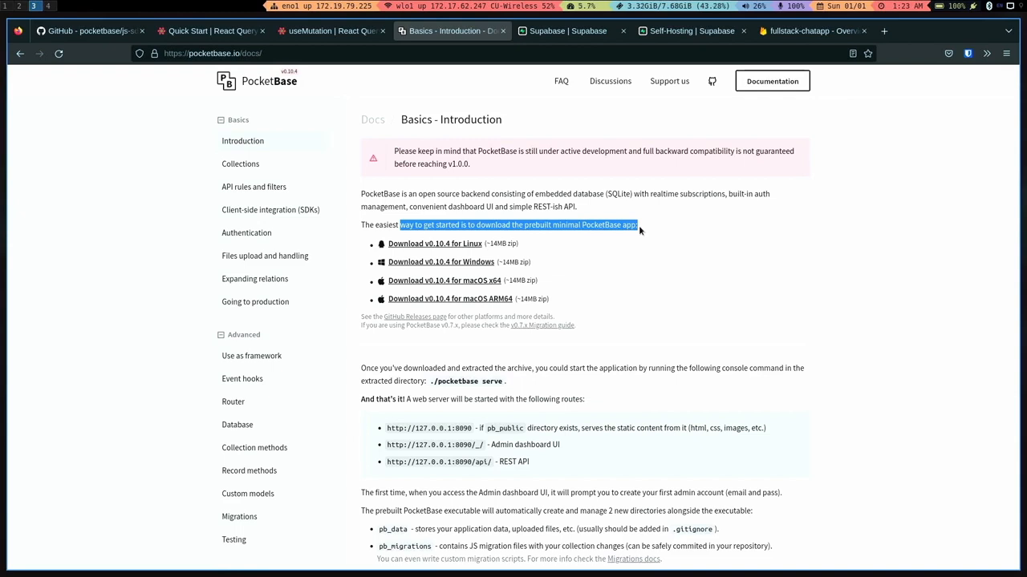
pyautogui.click(568, 31)
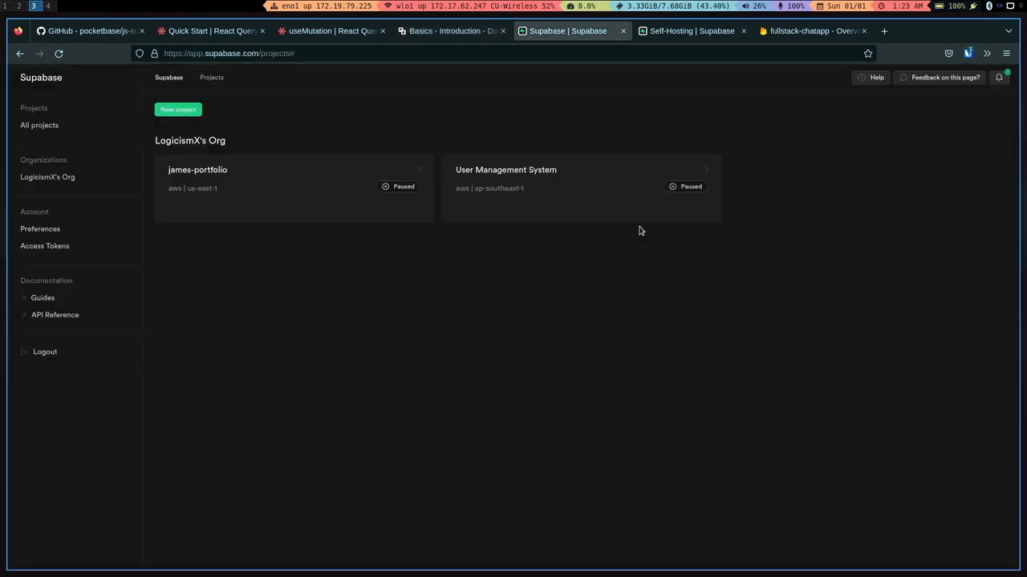
pyautogui.click(690, 30)
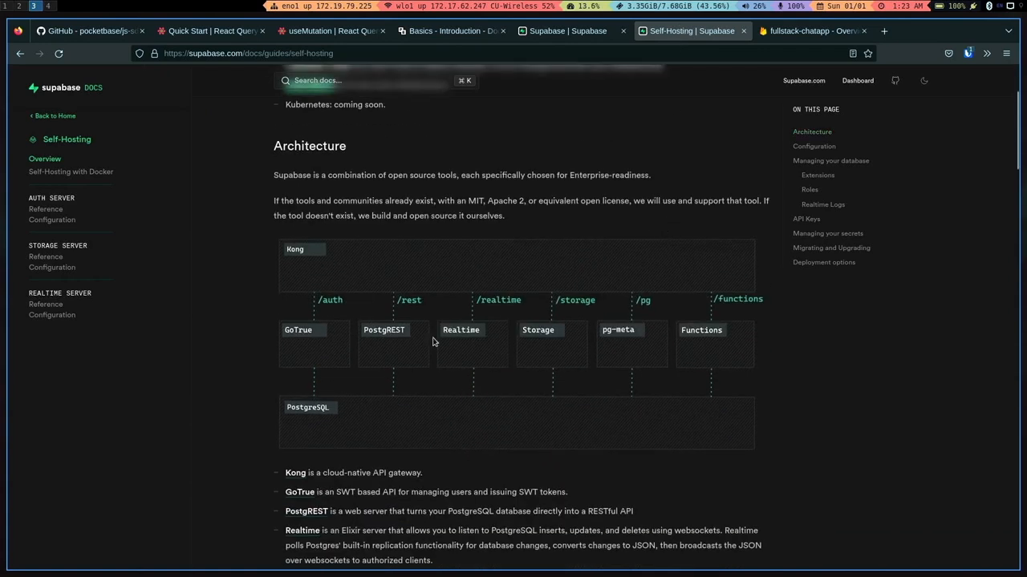
pyautogui.moveTo(372, 433)
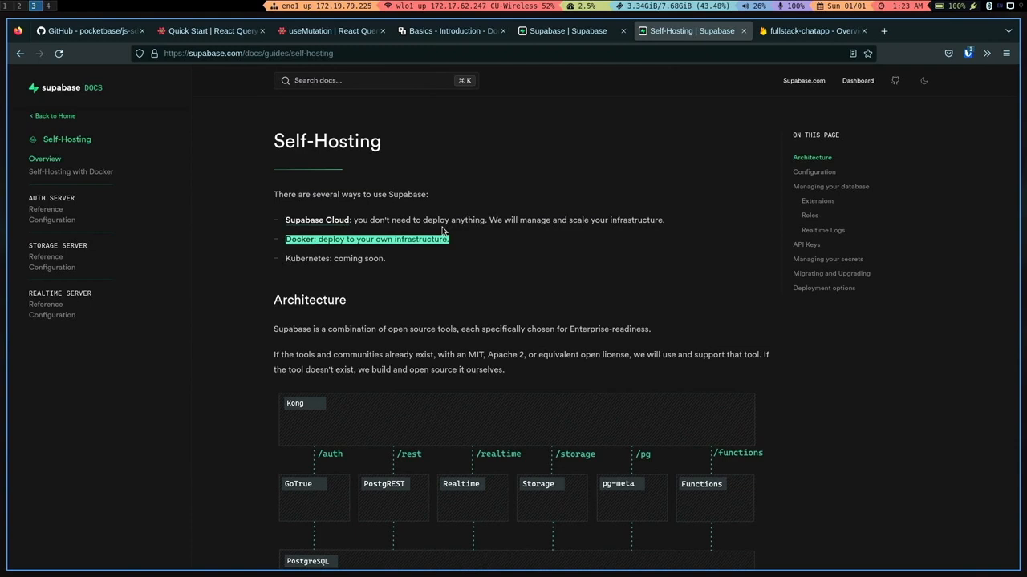
pyautogui.click(449, 31)
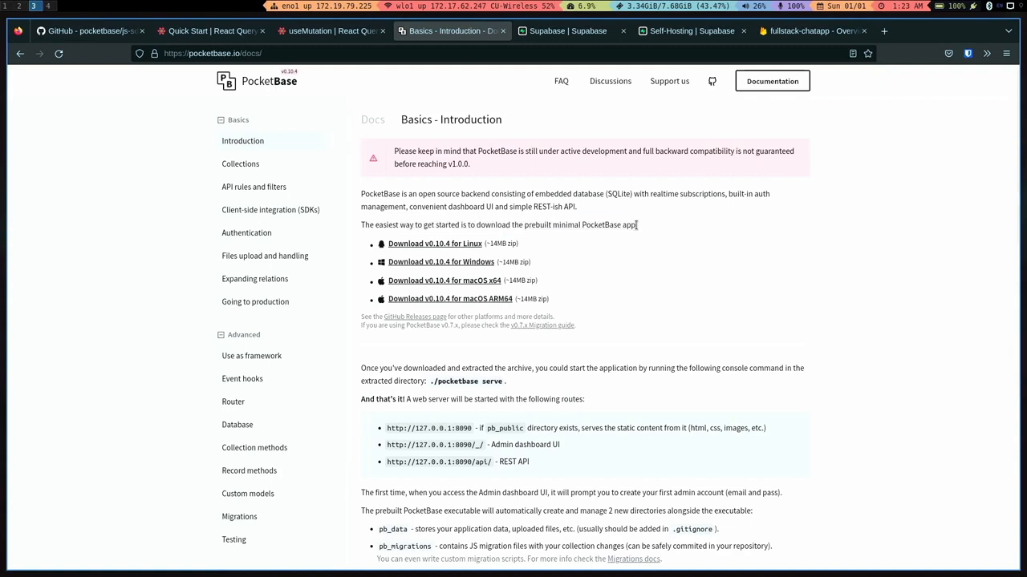
pyautogui.click(811, 31)
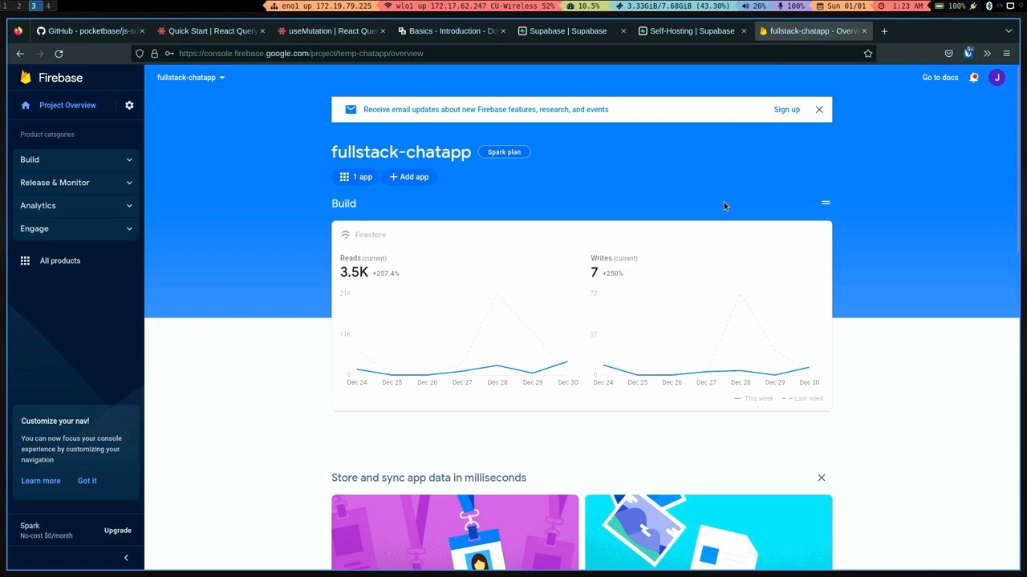
pyautogui.scroll(-3)
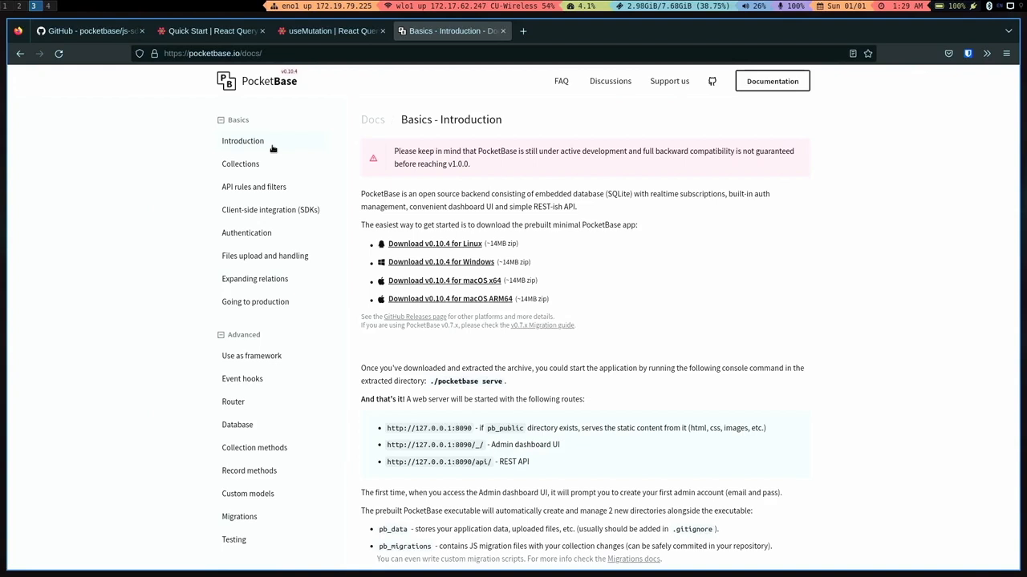
pyautogui.moveTo(253, 186)
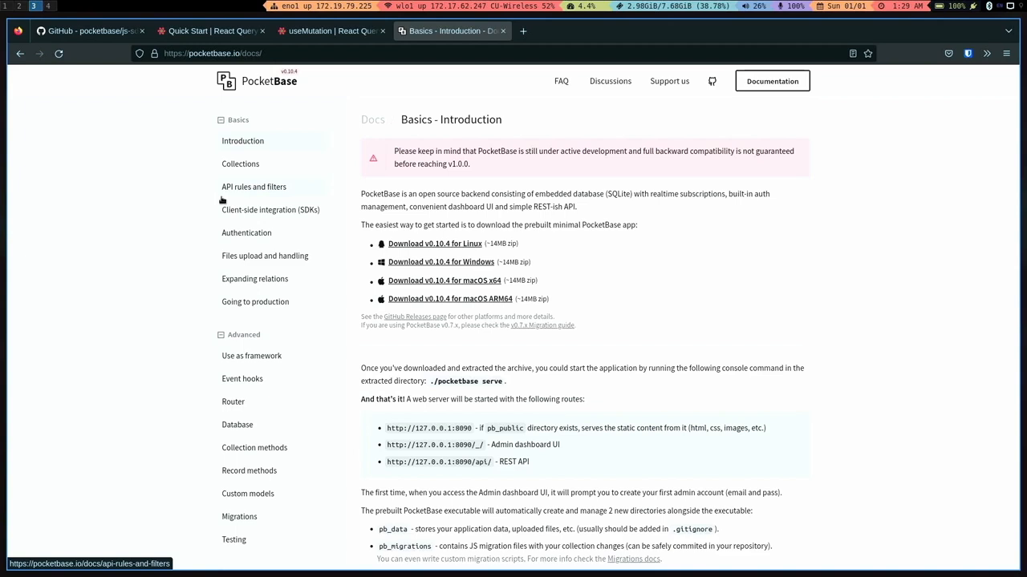
pyautogui.moveTo(234, 197)
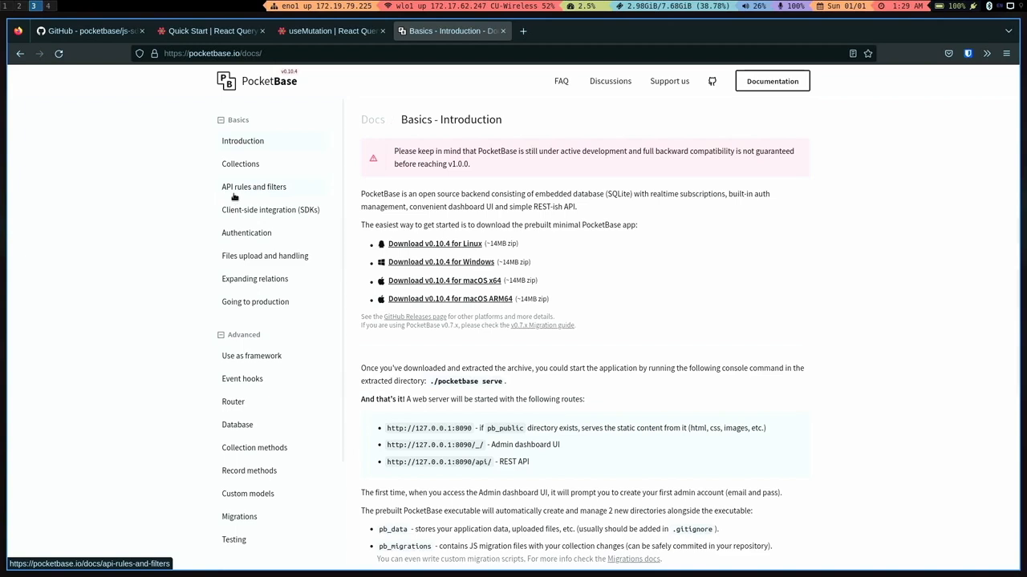
pyautogui.click(269, 209)
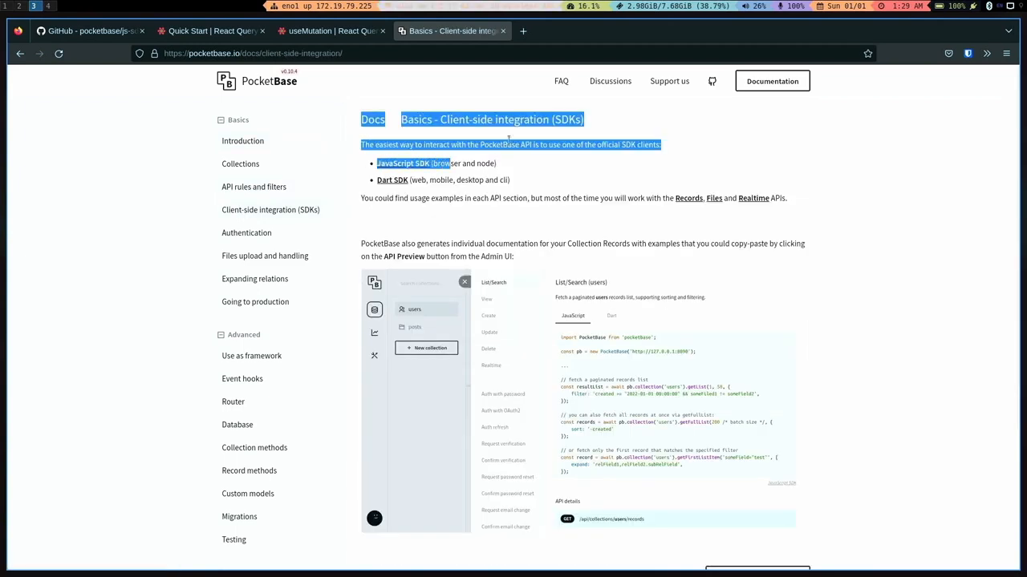
pyautogui.click(520, 143)
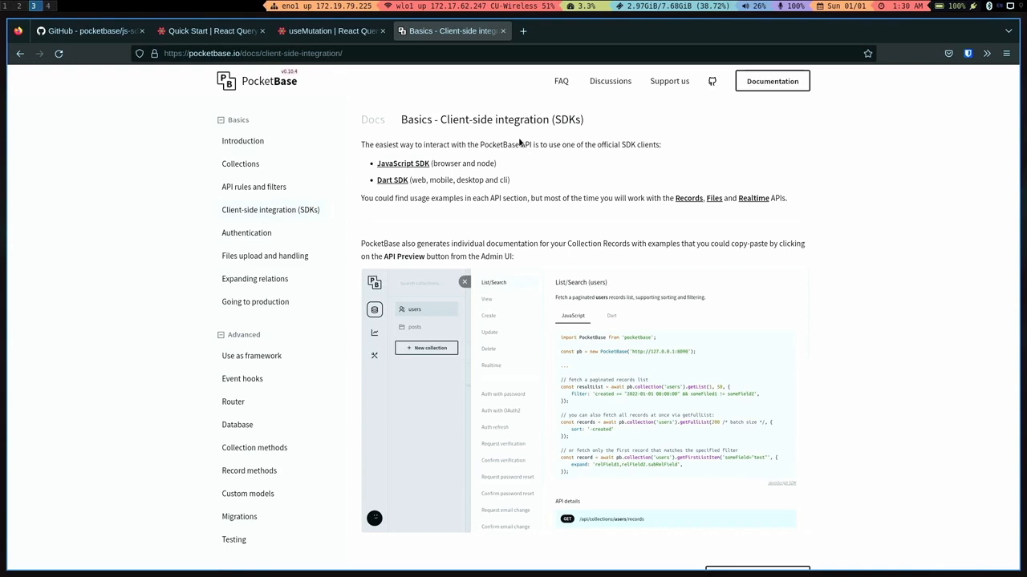
pyautogui.scroll(-3)
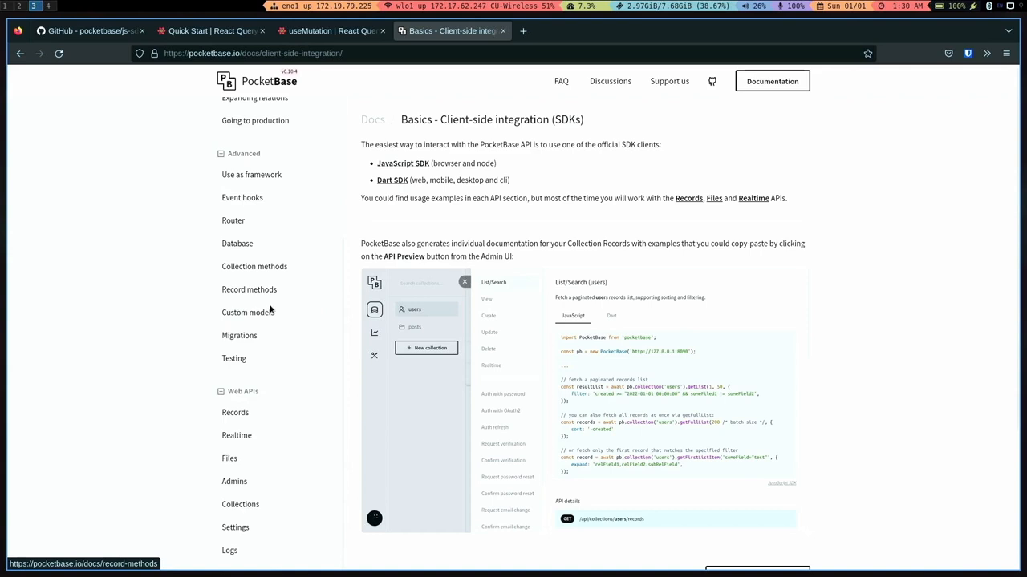
pyautogui.click(238, 434)
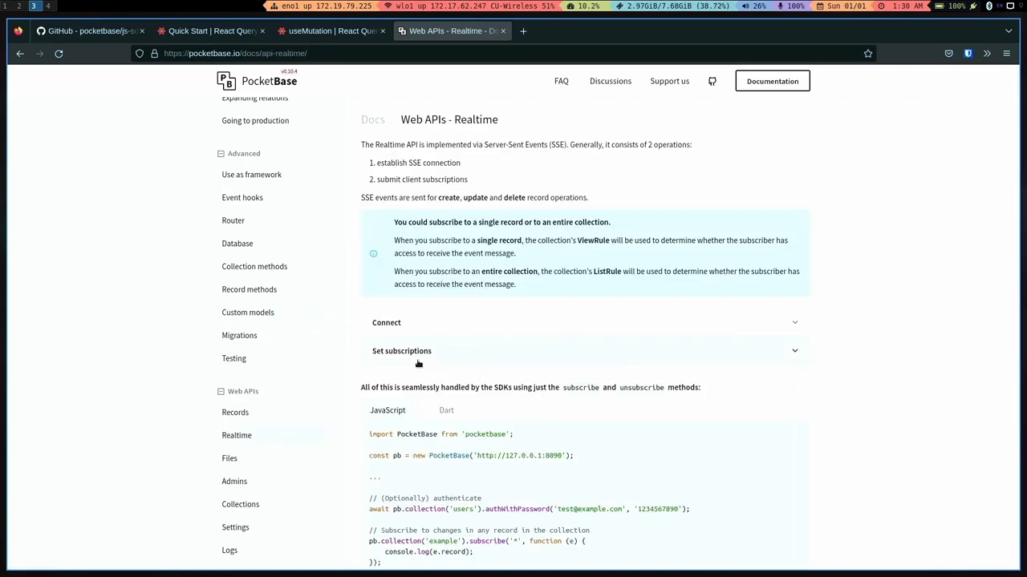
pyautogui.scroll(-3)
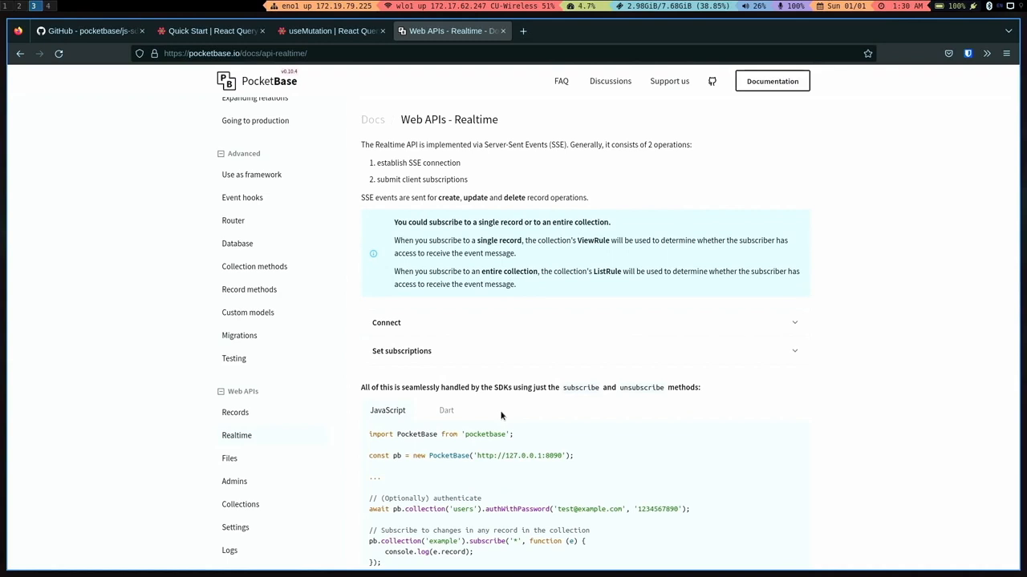
pyautogui.doubleClick(629, 145)
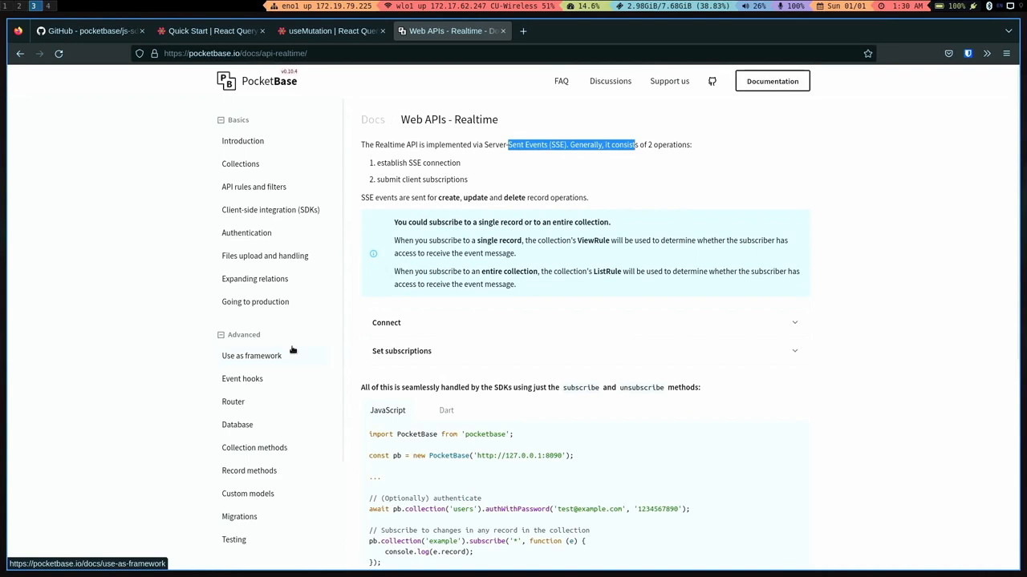
pyautogui.click(242, 141)
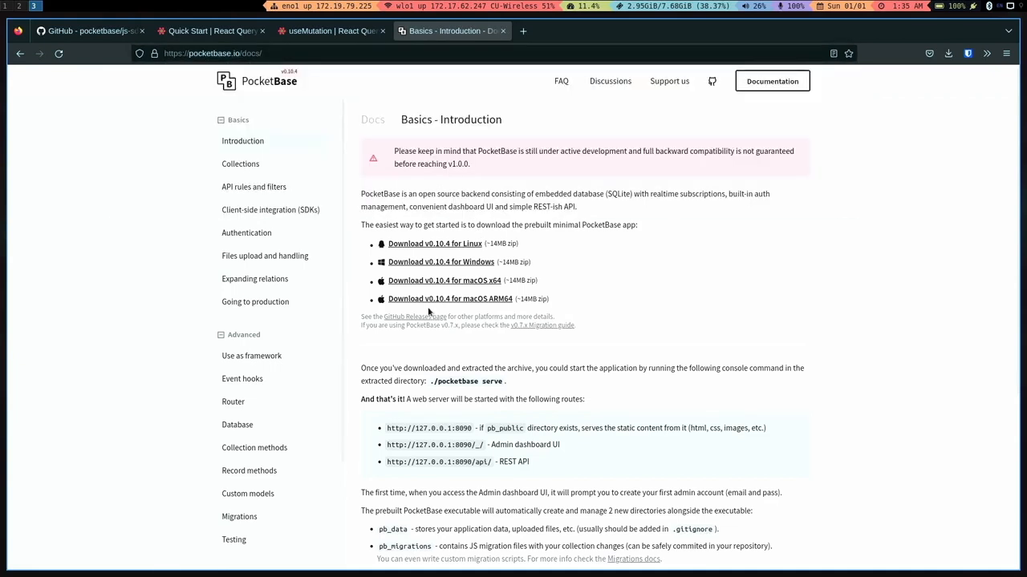
# - Highlight the download section on the PocketBase Introduction page listing the v0.10.4 builds
pyautogui.moveTo(360, 224); pyautogui.dragTo(548, 299)
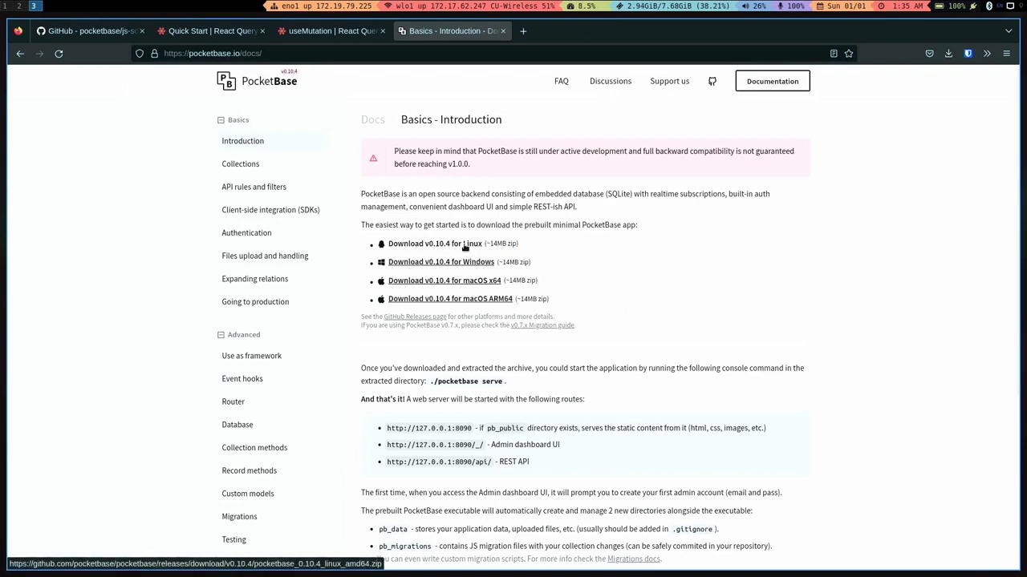
pyautogui.moveTo(478, 250)
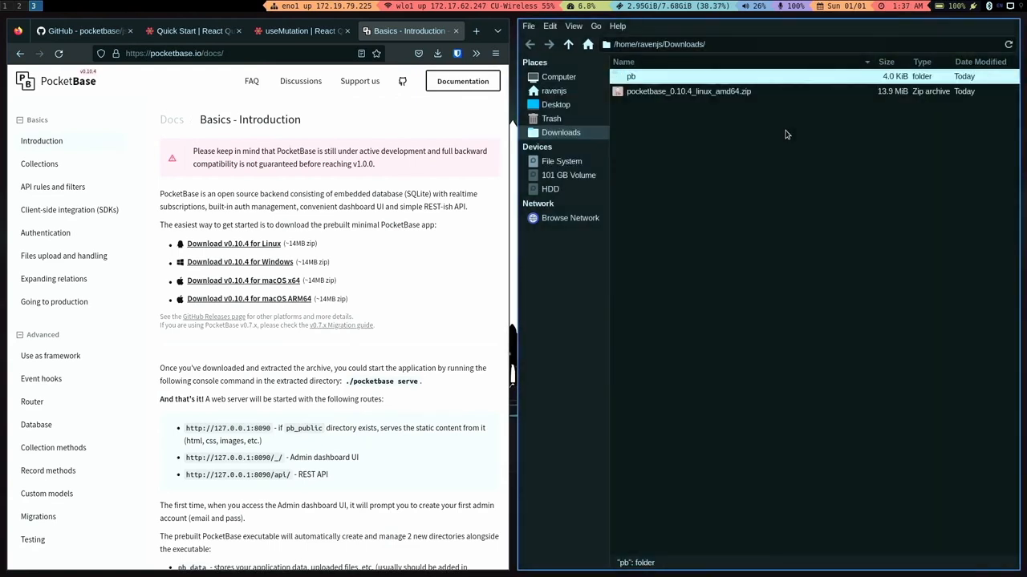
# - Enter the pb folder and start a terminal there beside CHANGELOG.md, LICENSE.md and the pocketbase executable
pyautogui.doubleClick(632, 75)
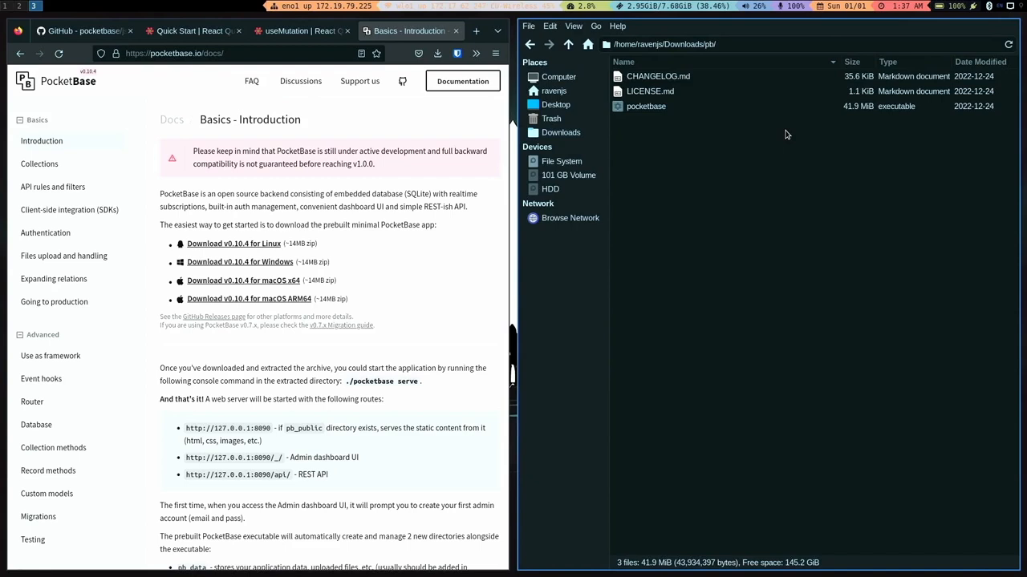
pyautogui.moveTo(709, 104)
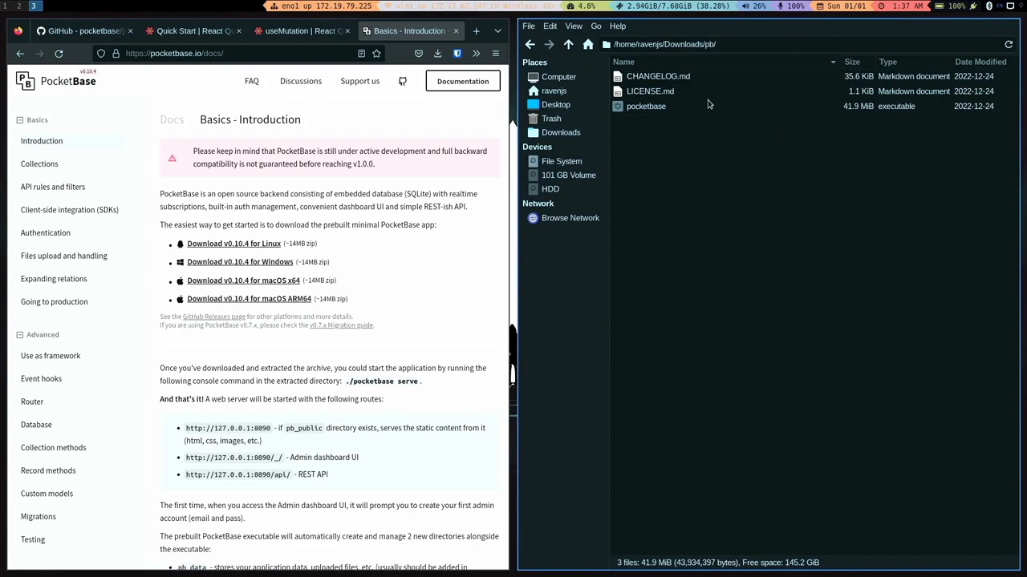
pyautogui.click(658, 75)
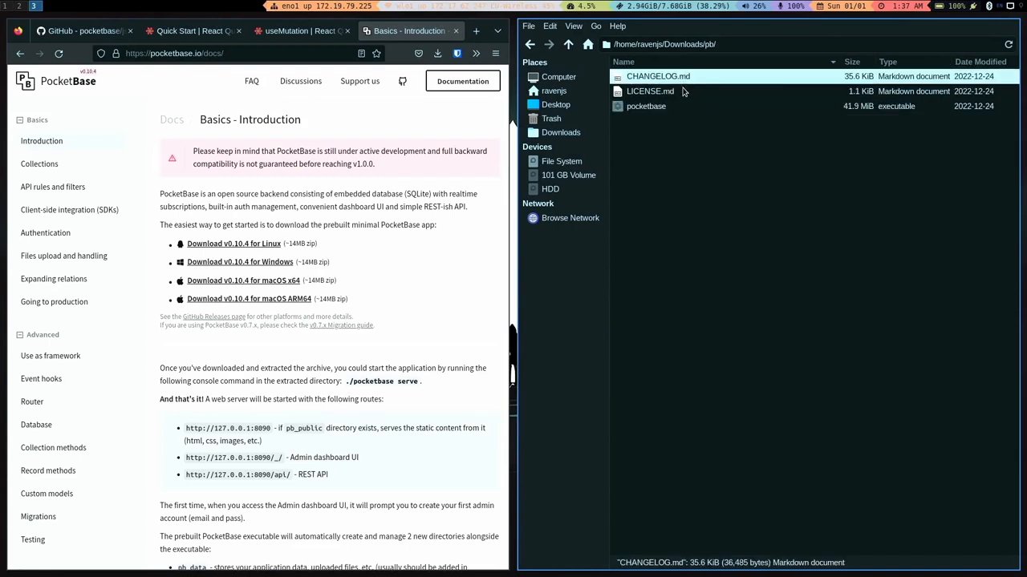
pyautogui.click(738, 121)
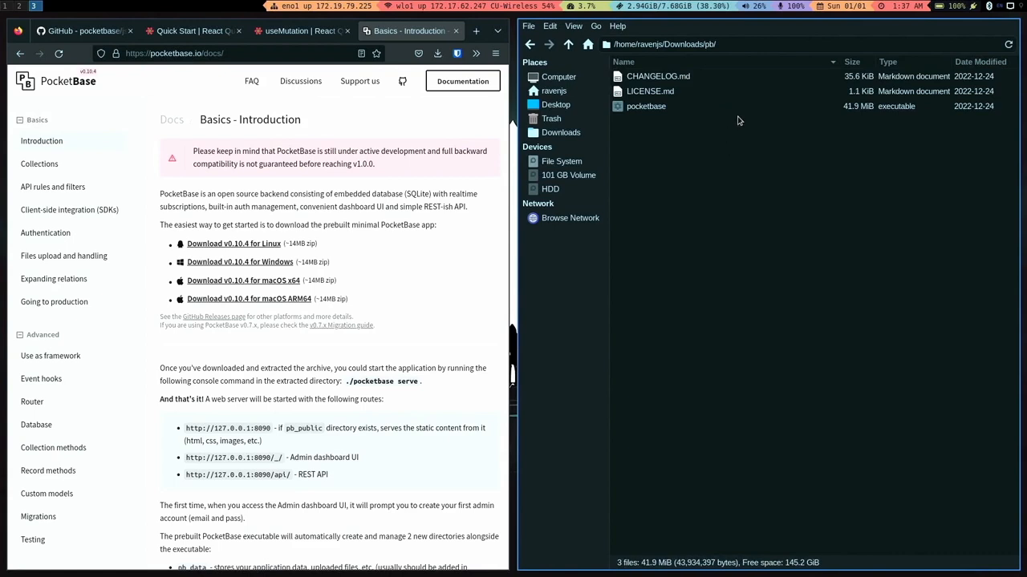
pyautogui.click(645, 105)
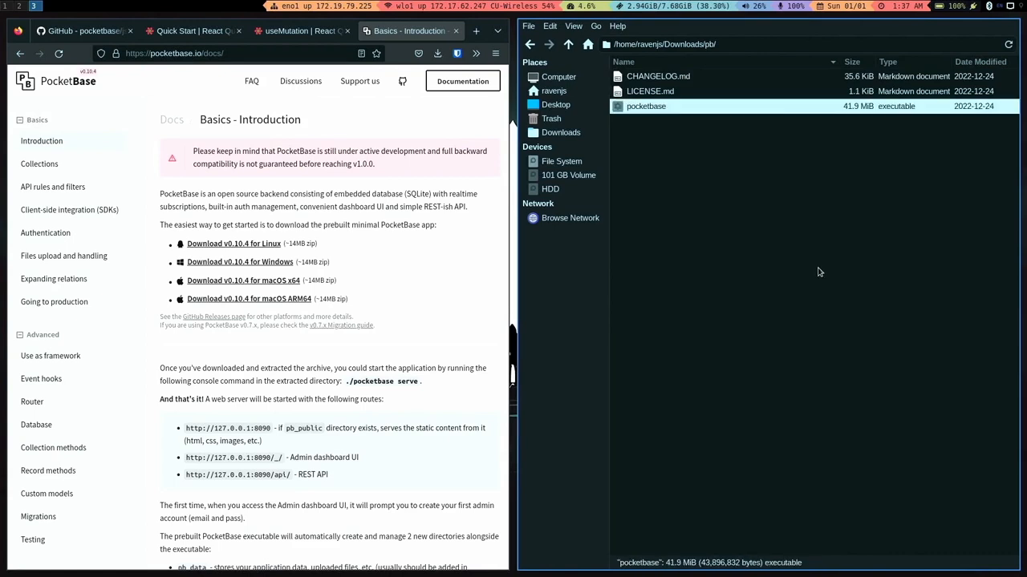
pyautogui.click(741, 170)
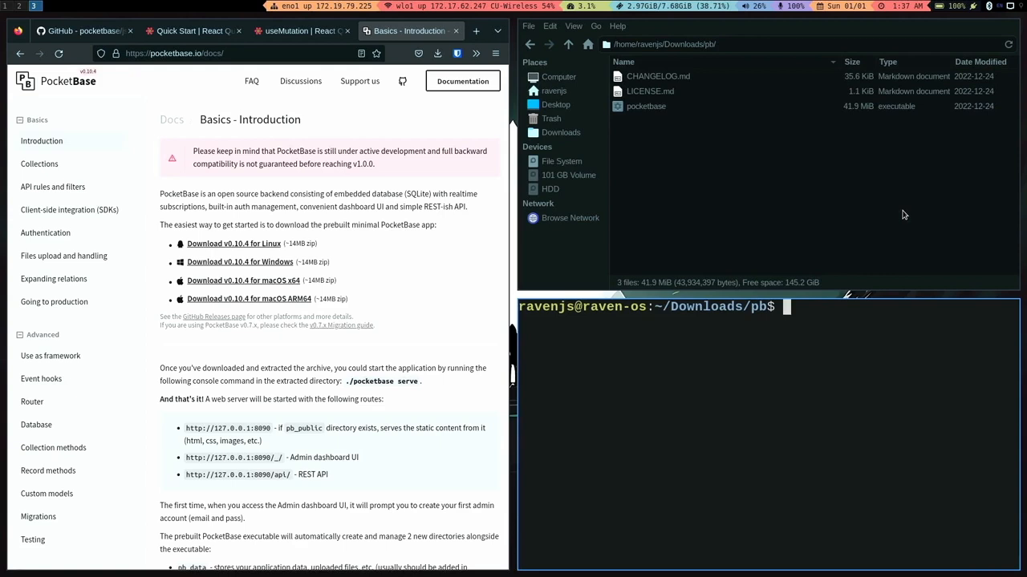
# - Run ./pocketbase serve so the server listens at 127.0.0.1:8090 with REST API and Admin UI
pyautogui.write('./pocketbase s')
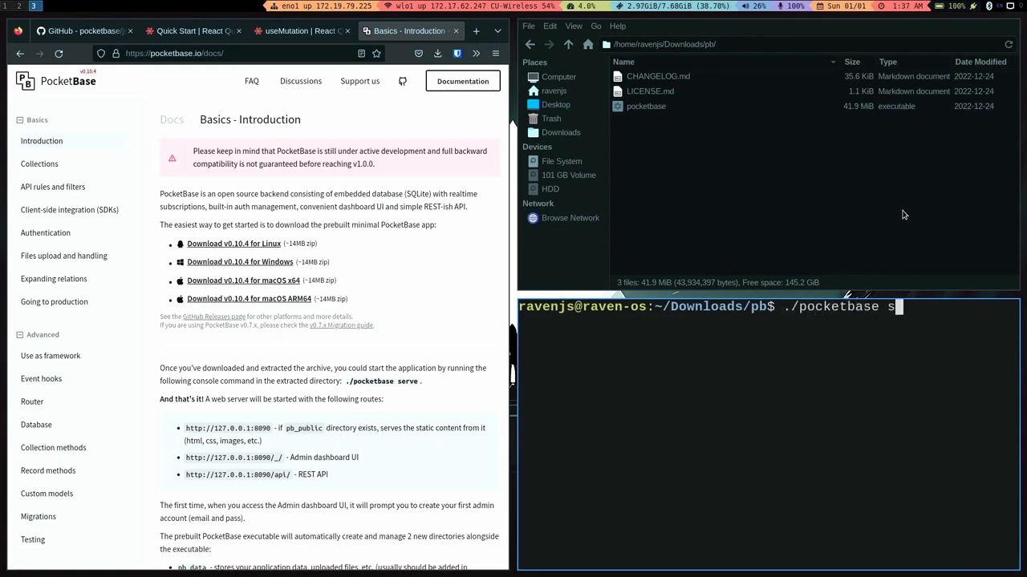
pyautogui.write('erve')
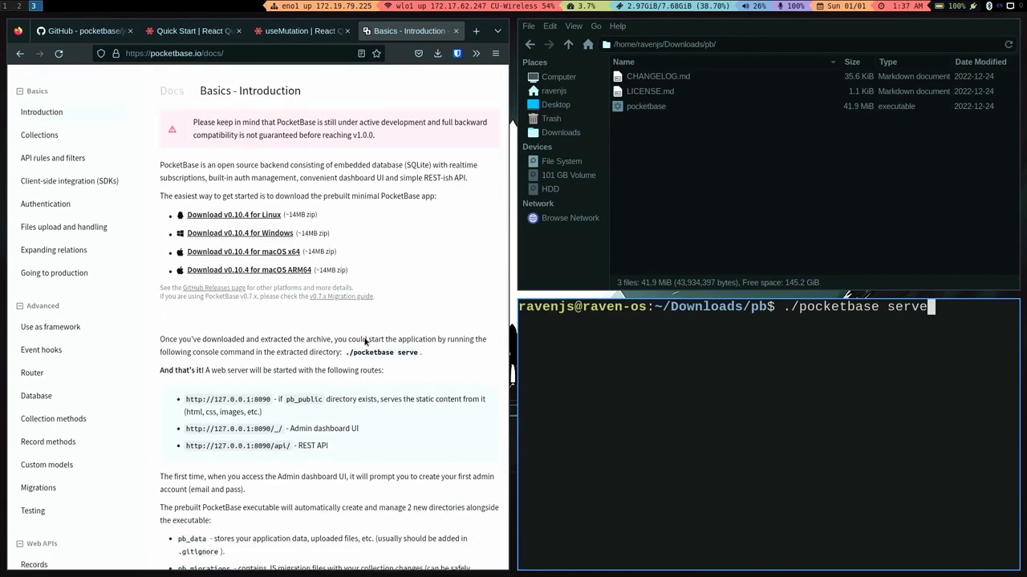
pyautogui.scroll(-3)
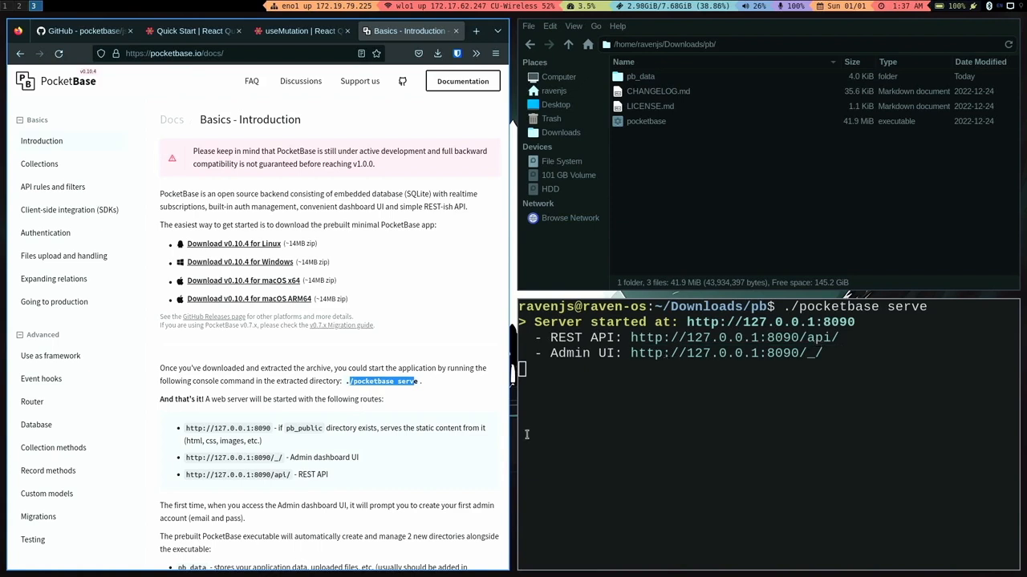
pyautogui.click(69, 208)
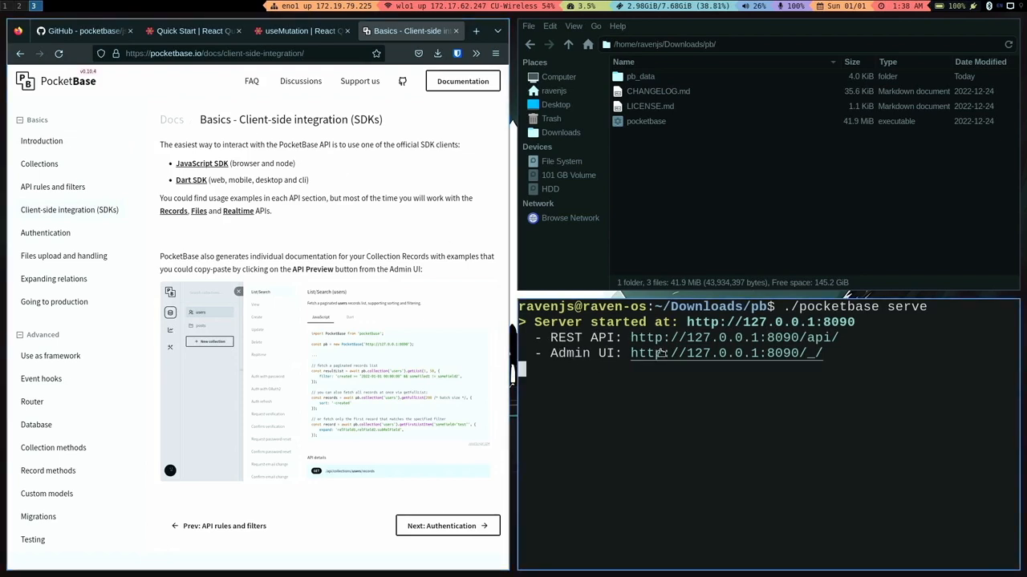
pyautogui.click(725, 353)
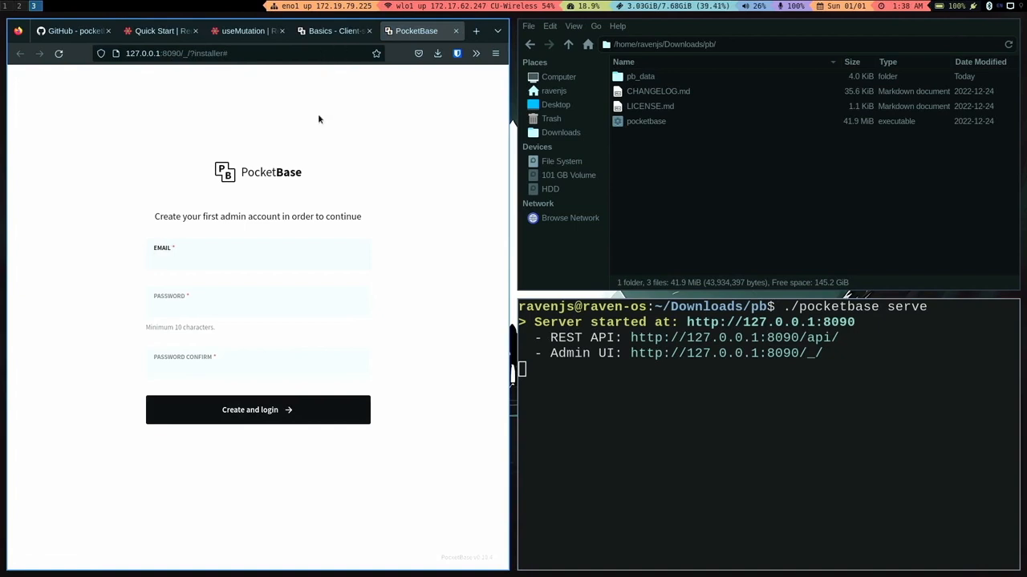
pyautogui.moveTo(494, 211)
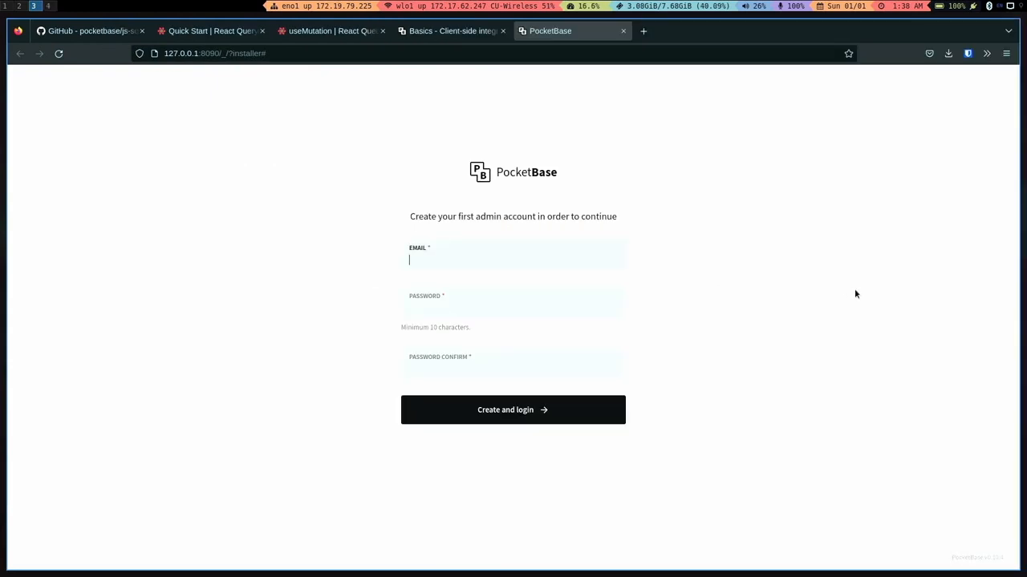
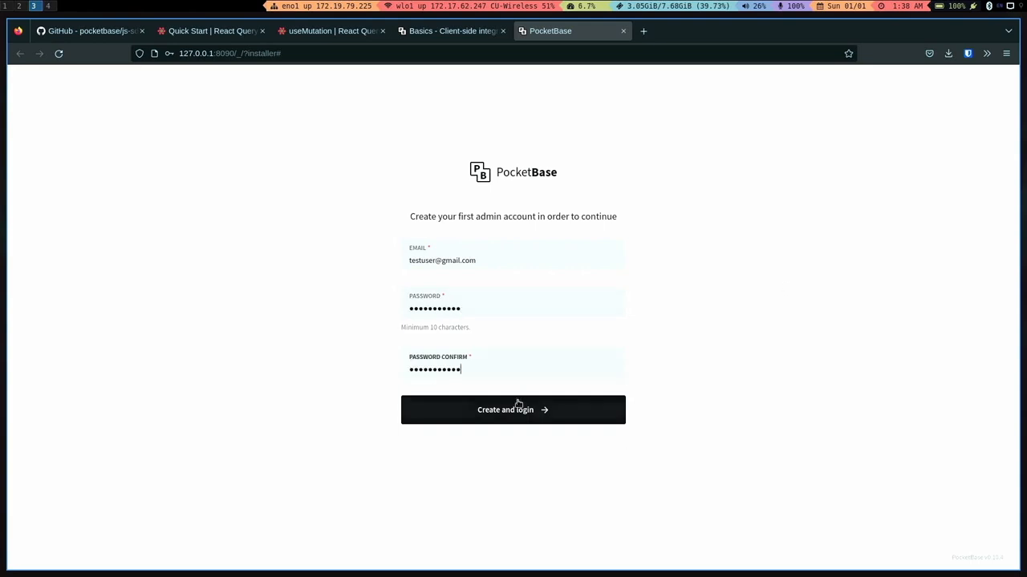
pyautogui.click(514, 411)
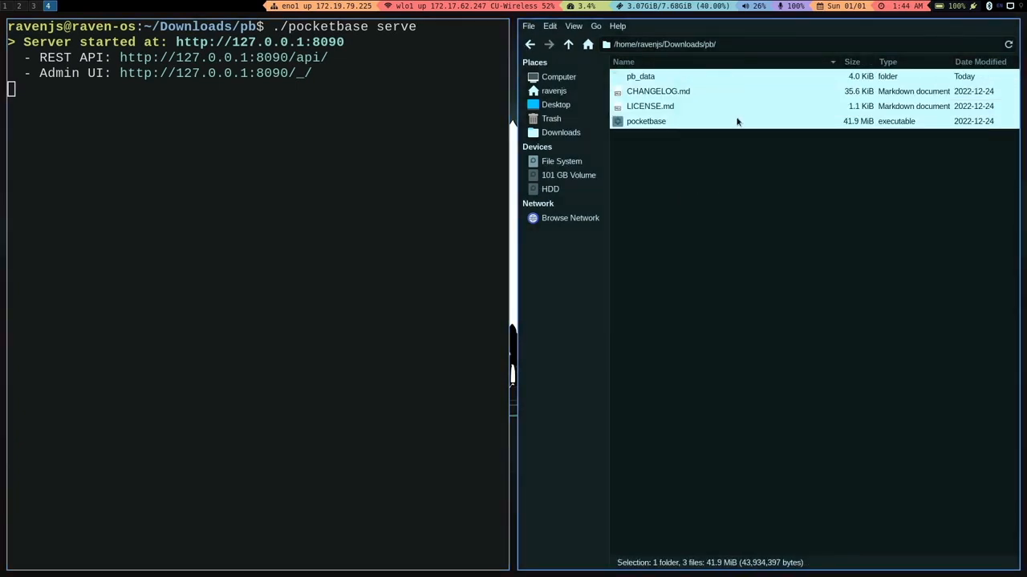
# - Inspect the pb folder's new pb_migrations folder and pocketbase executable beside pb_data
pyautogui.click(753, 173)
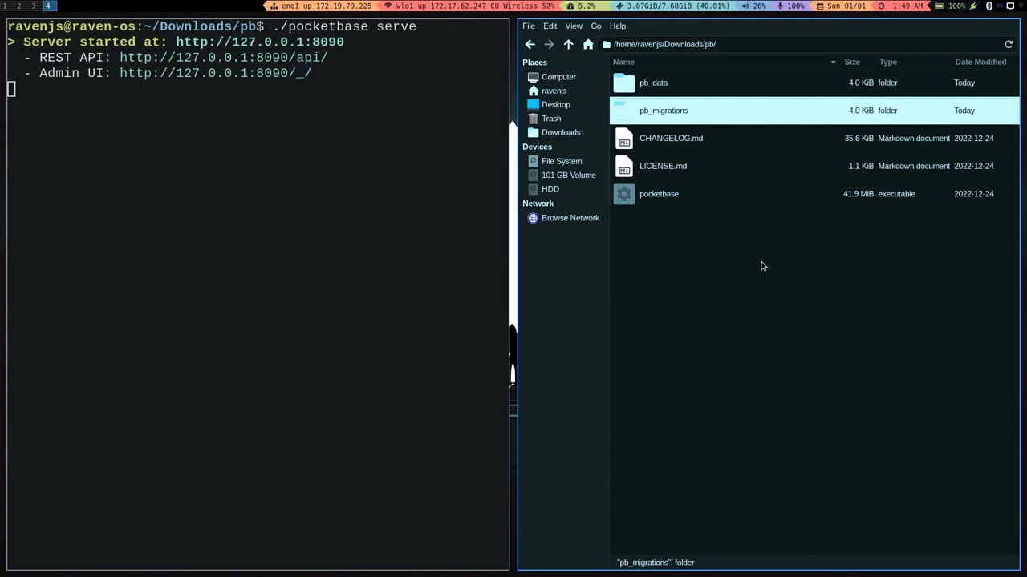
pyautogui.moveTo(758, 250)
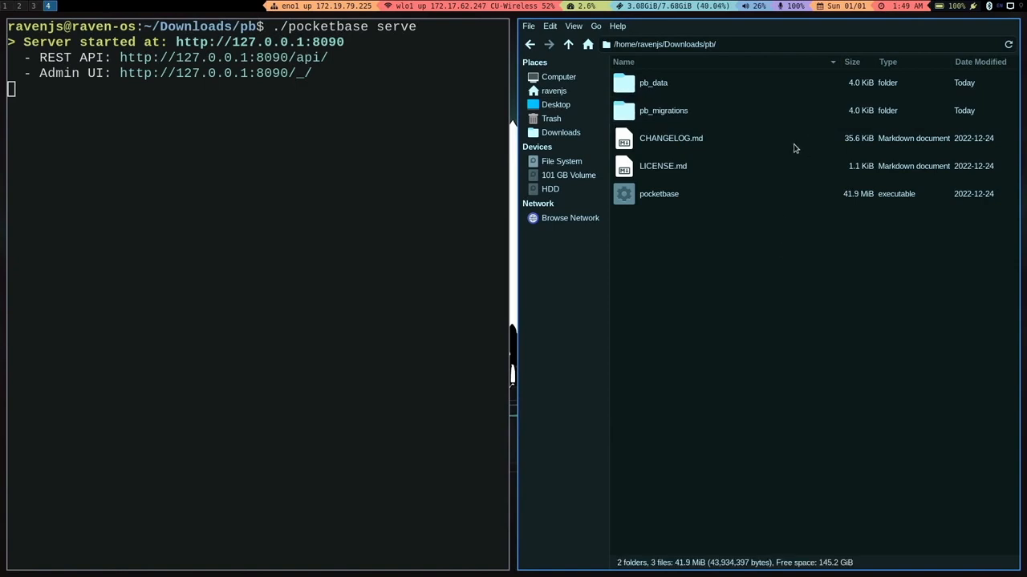
pyautogui.click(658, 192)
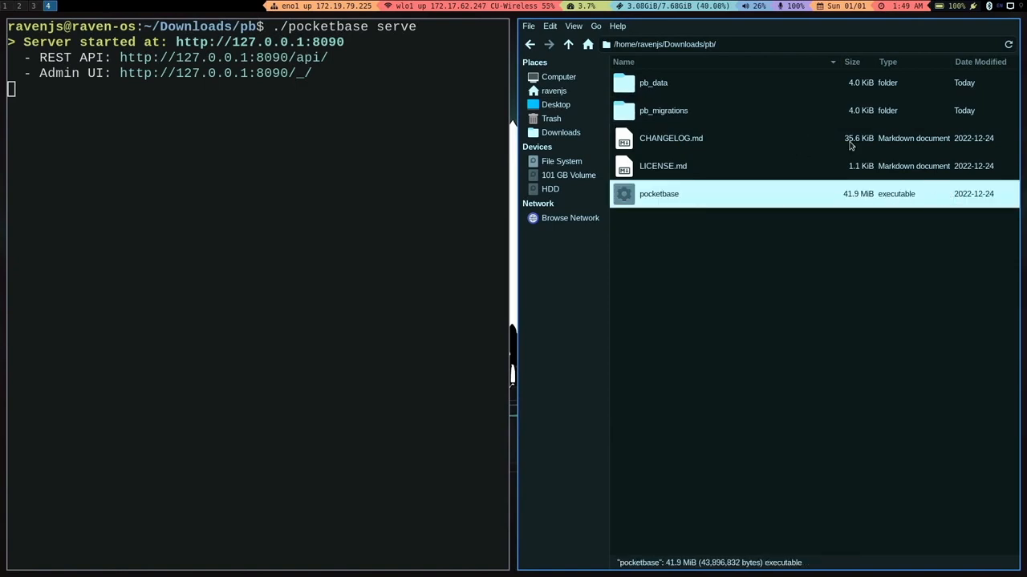
pyautogui.click(663, 109)
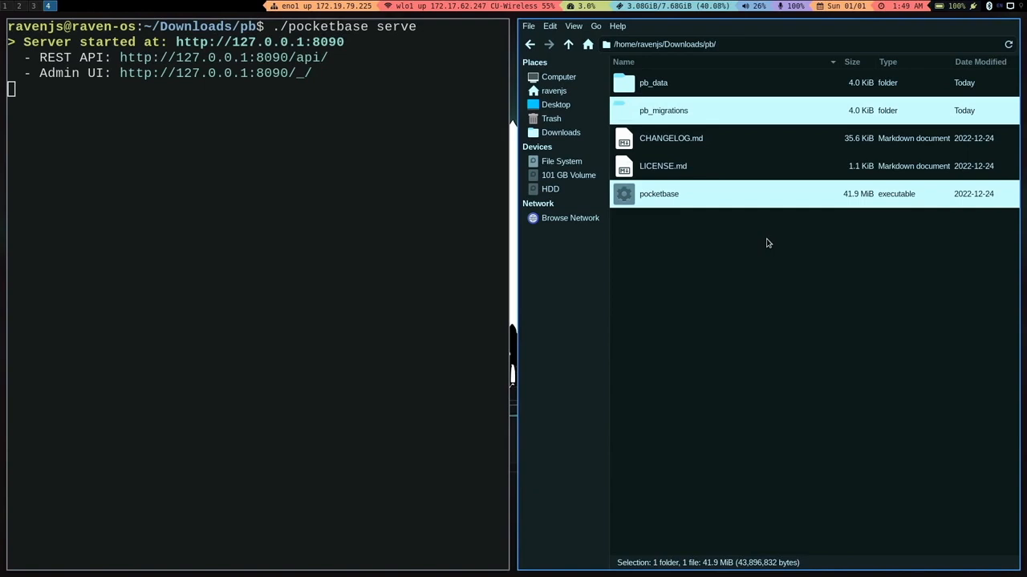
pyautogui.moveTo(767, 240)
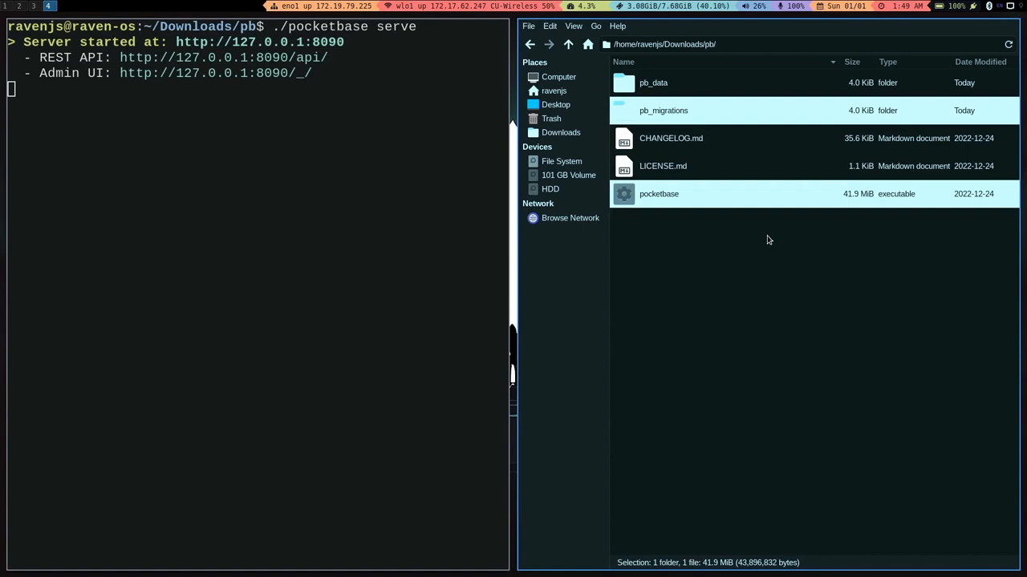
pyautogui.click(653, 83)
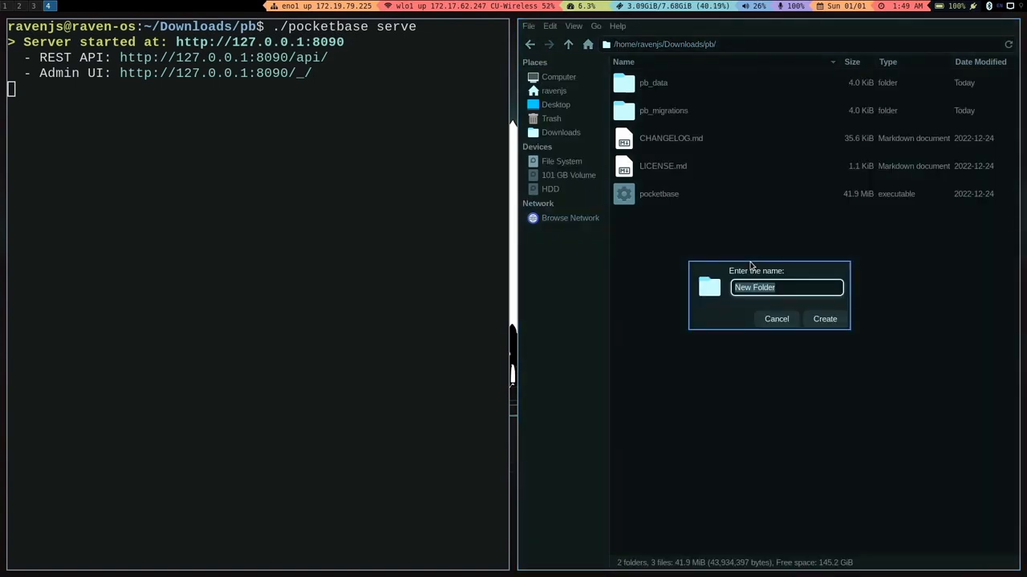
# - Create a folder named pb_public inside pb and enter it
pyautogui.write('pb+_')
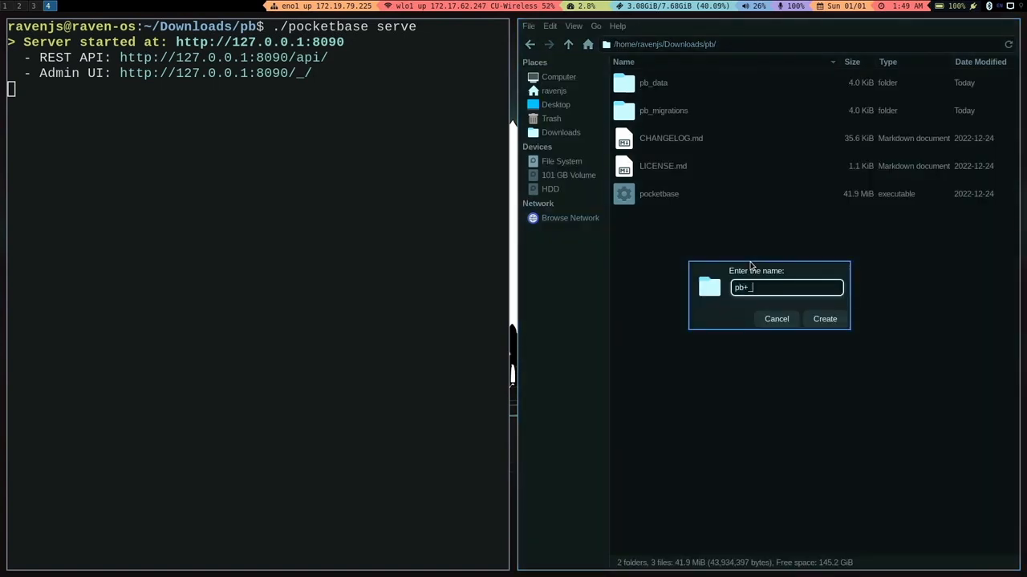
pyautogui.click(825, 318)
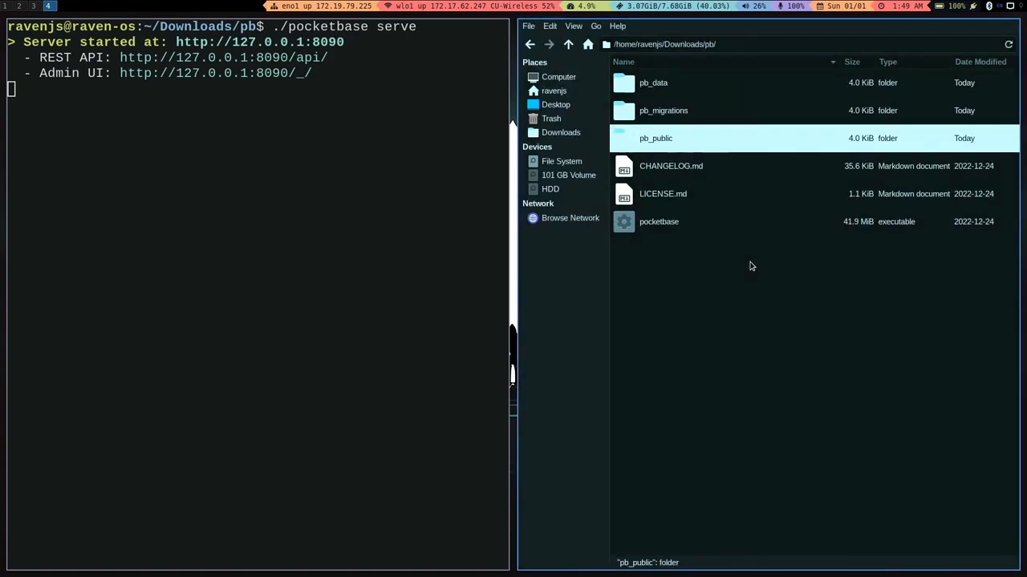
pyautogui.doubleClick(655, 138)
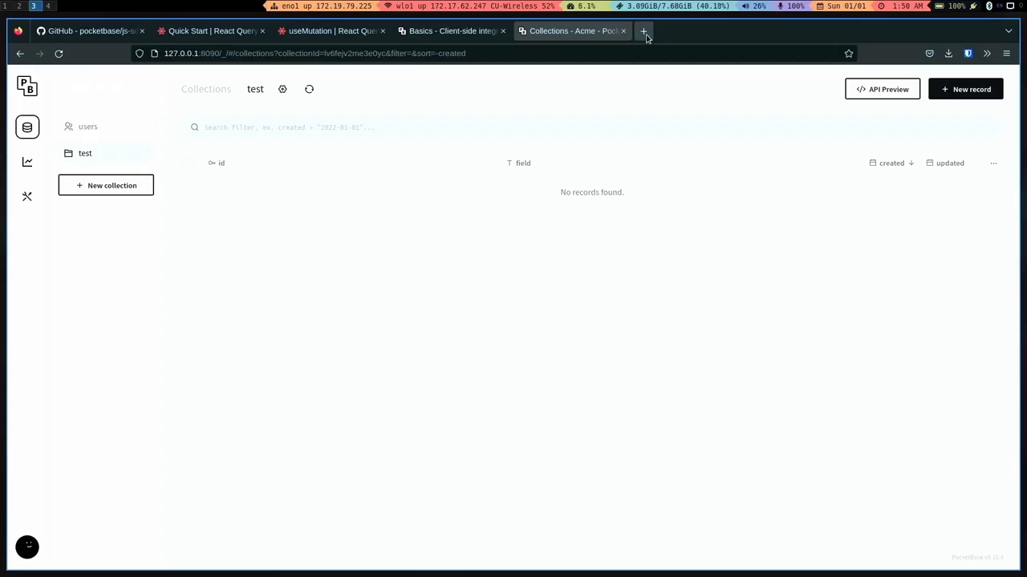
pyautogui.click(644, 30)
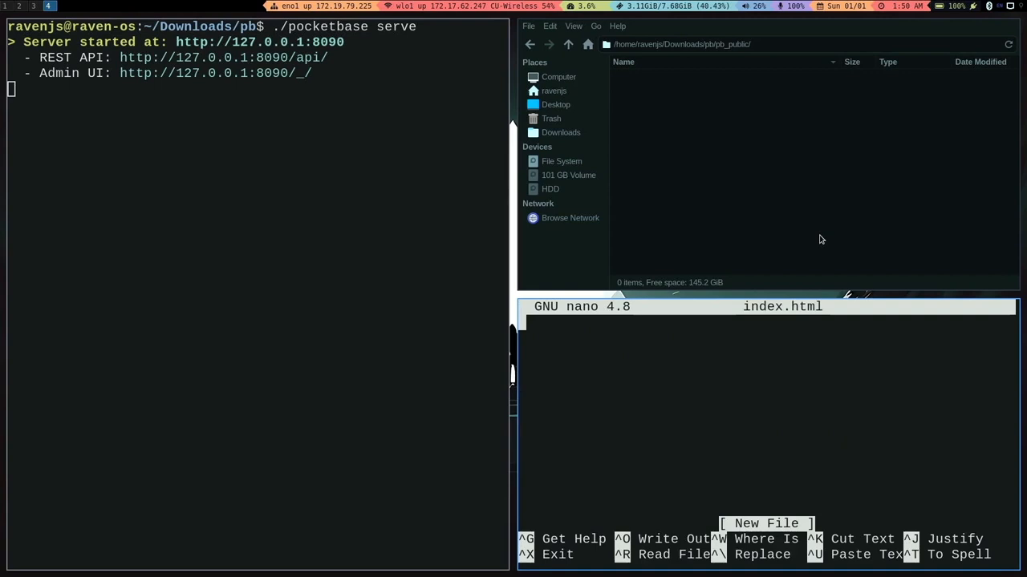
# - Write a 'Hello w...' index.html in pb_public, then a test subfolder whose index.html says 'This is the test route'
pyautogui.write('Hello w')
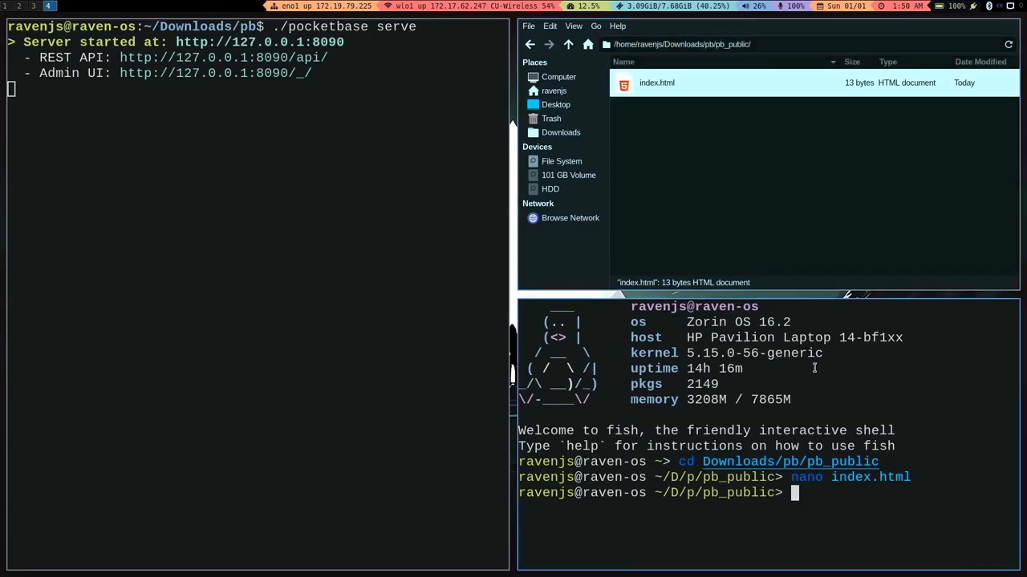
pyautogui.write('mkdir test')
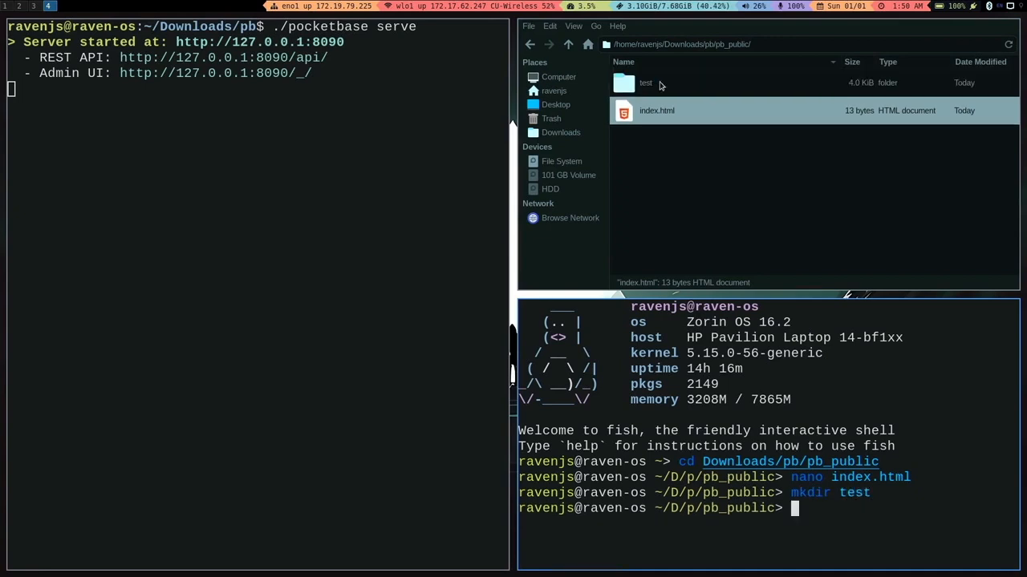
pyautogui.write('cd test')
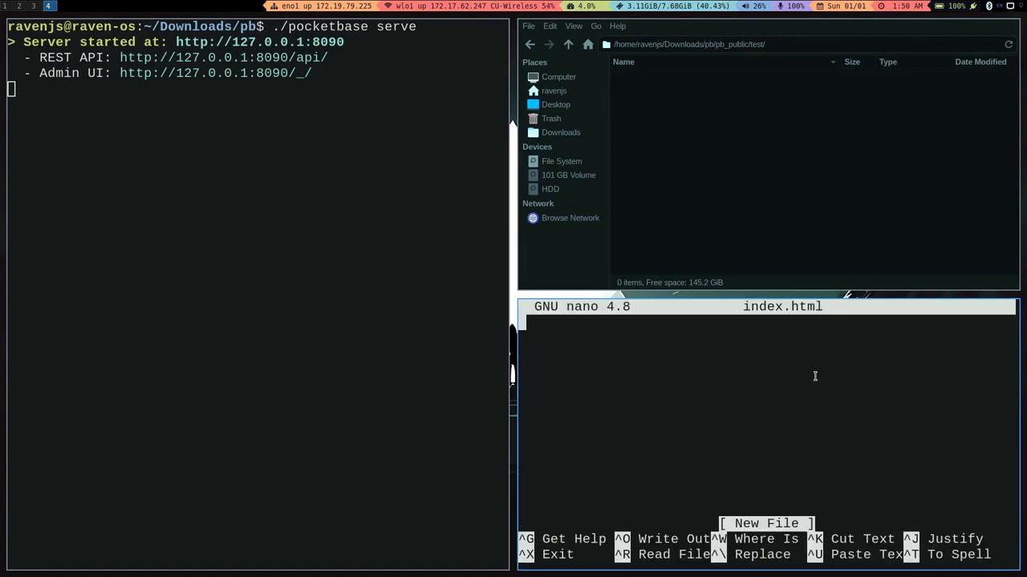
pyautogui.write('This is the test route')
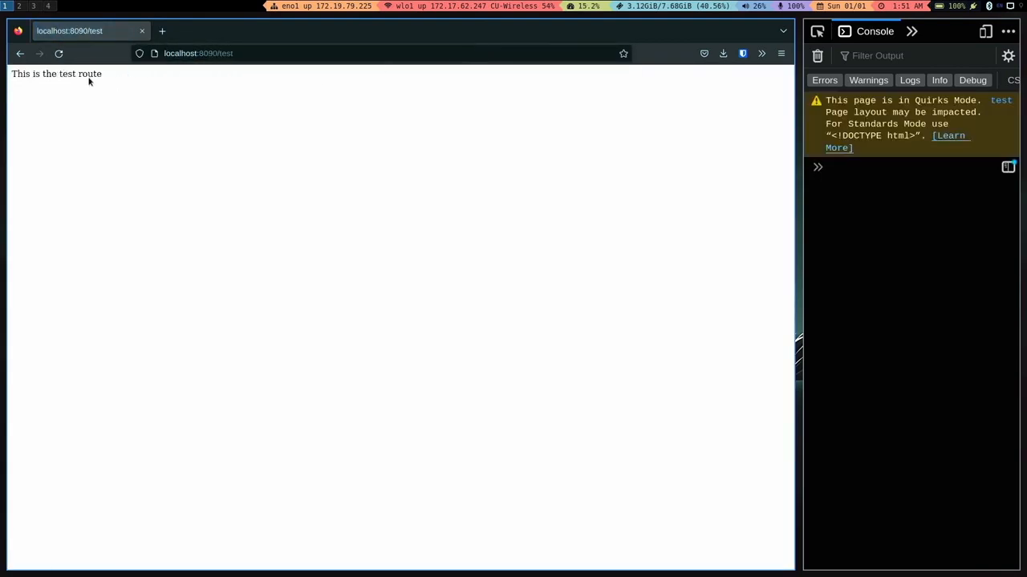
pyautogui.moveTo(135, 83)
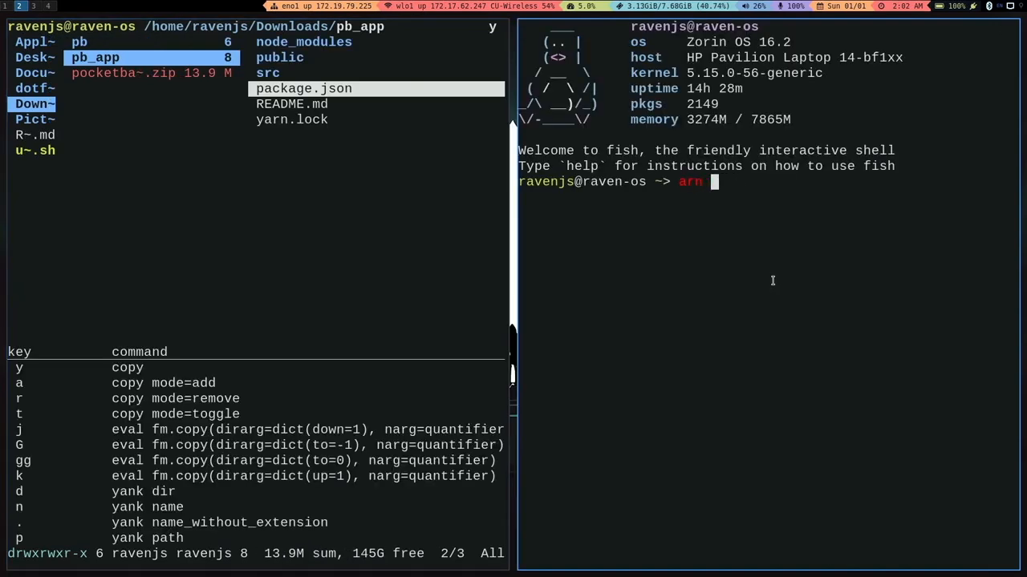
# - Run 'yarn create react-app .' to scaffold the pb_app React project in Downloads
pyautogui.write('yarn create react-app .')
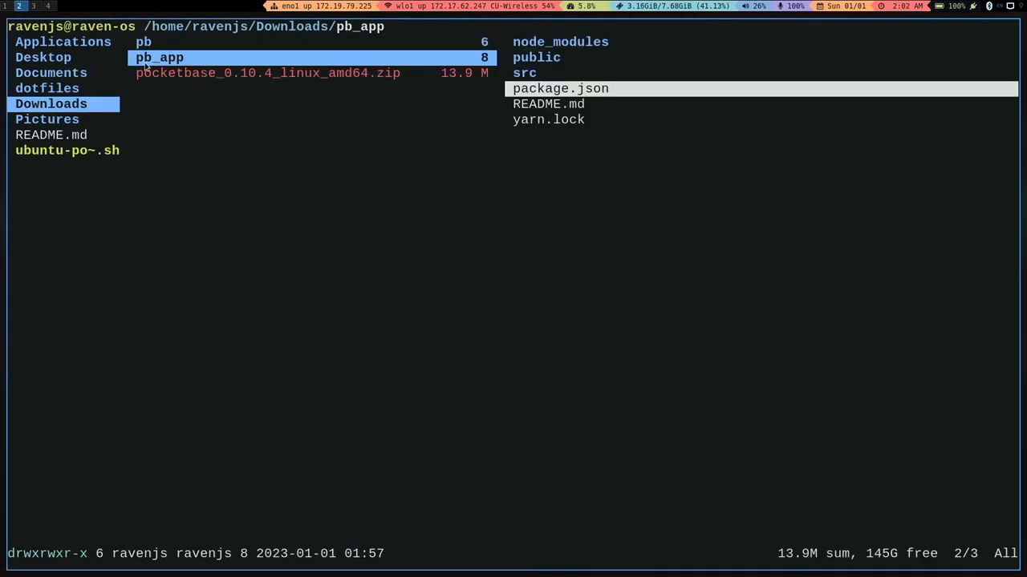
pyautogui.moveTo(641, 143)
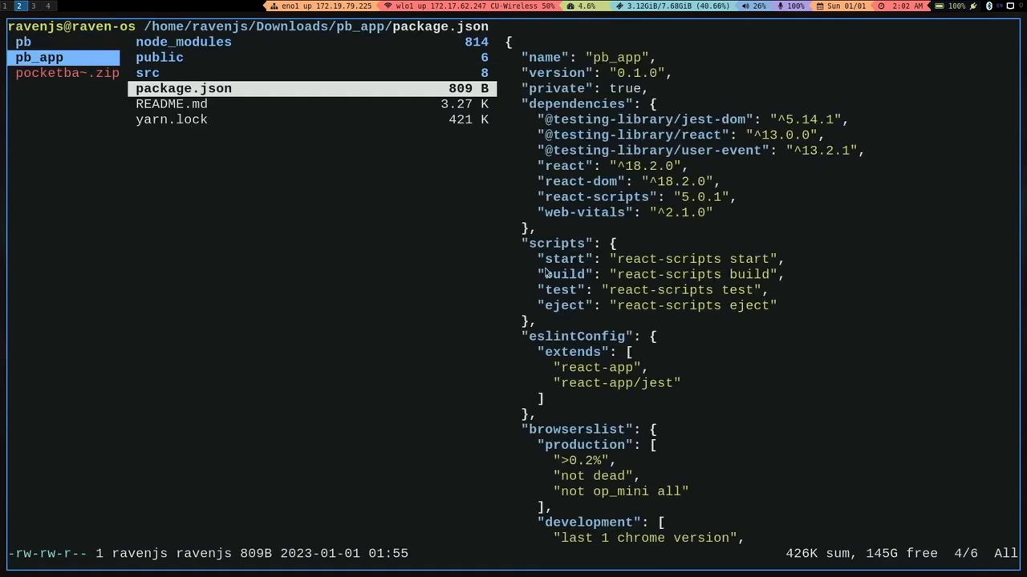
pyautogui.moveTo(709, 292)
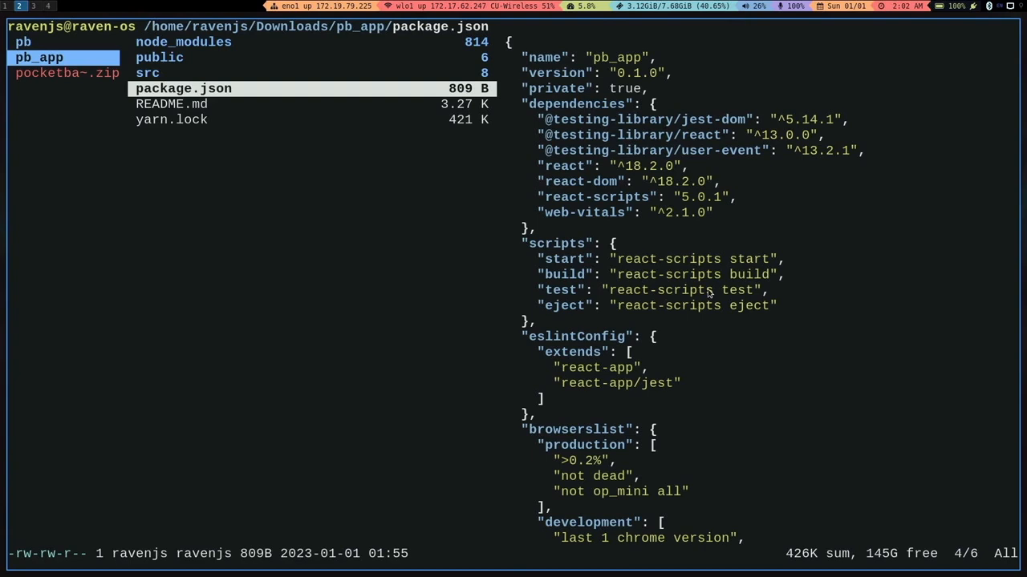
pyautogui.moveTo(604, 269)
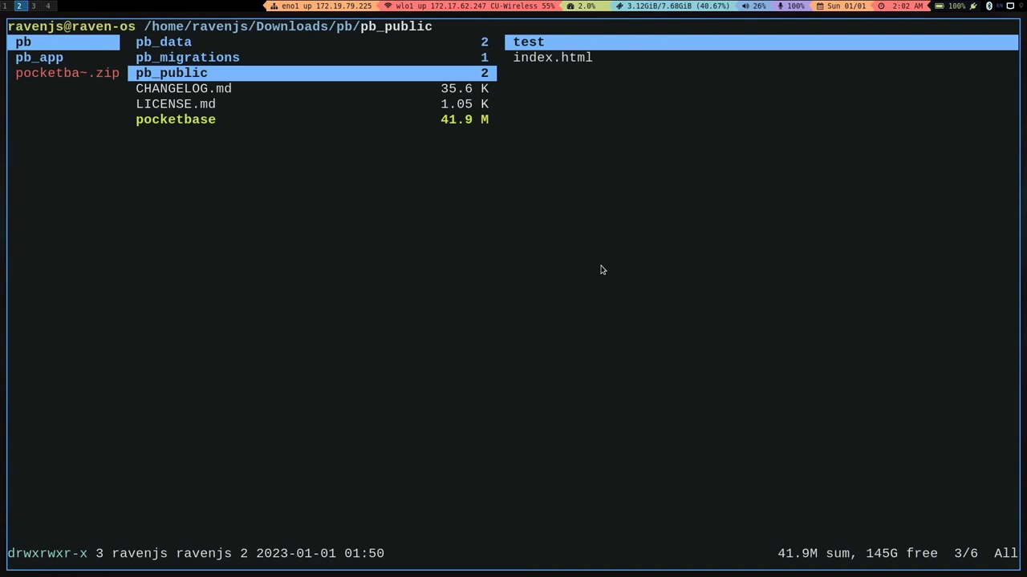
pyautogui.moveTo(334, 93)
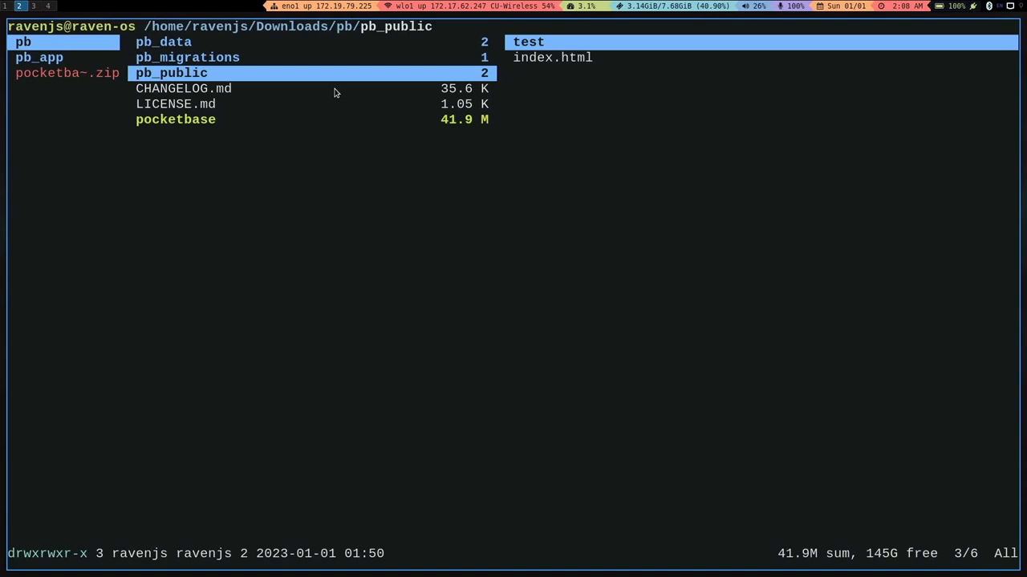
pyautogui.moveTo(511, 84)
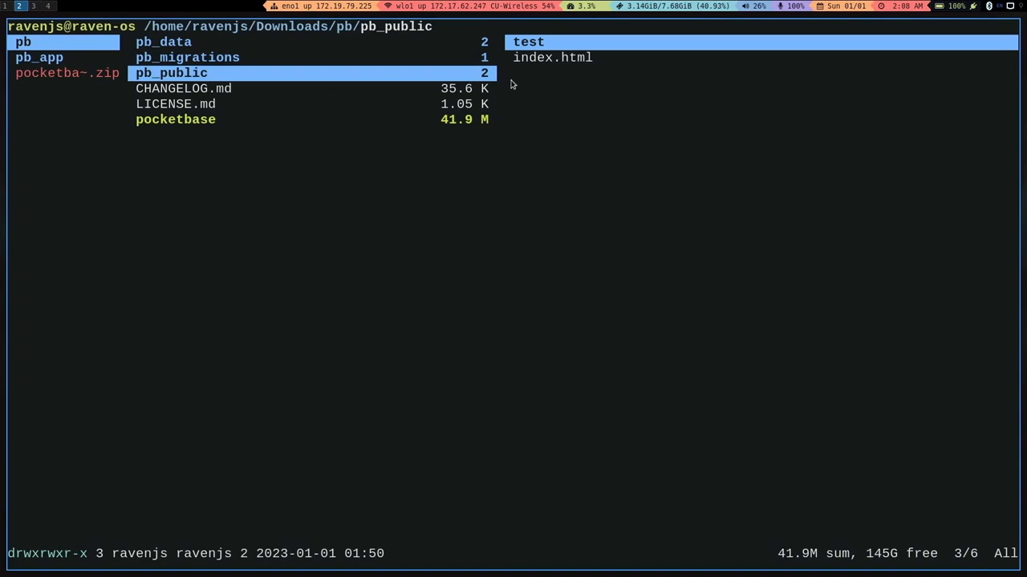
pyautogui.moveTo(595, 103)
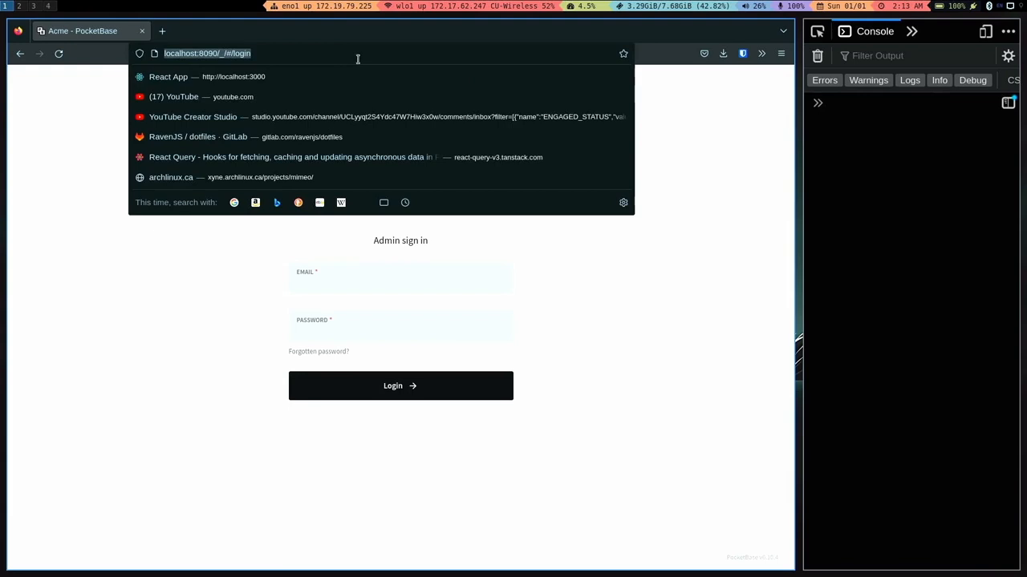
# - Load localhost:8090/ in Firefox to reach the PocketBase page served locally
pyautogui.write('localhost:8090/')
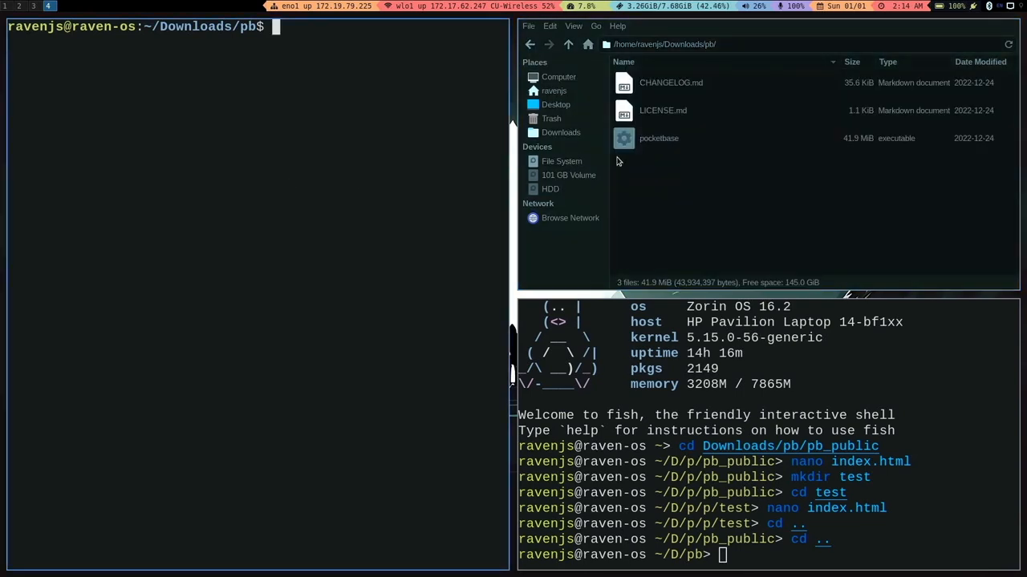
# - Run ./pocketbase serve, create the first admin account and decline saving the login
pyautogui.write('./pocketbase serve')
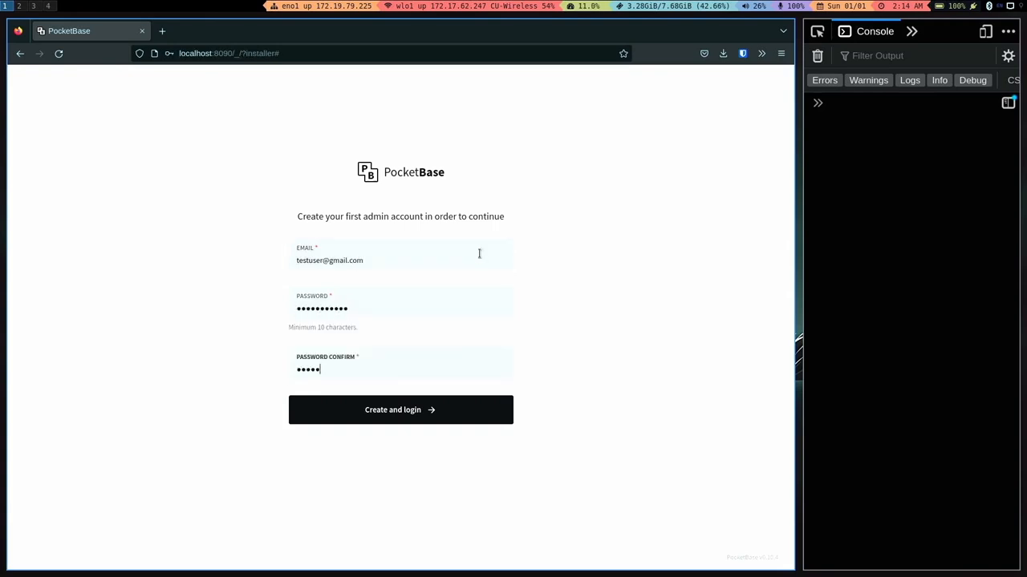
pyautogui.click(401, 410)
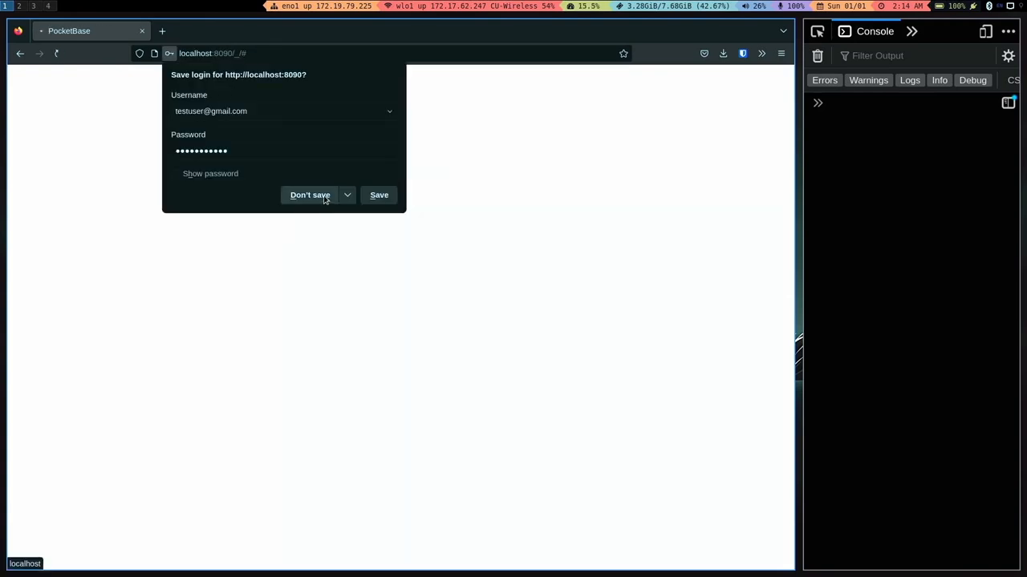
pyautogui.click(310, 196)
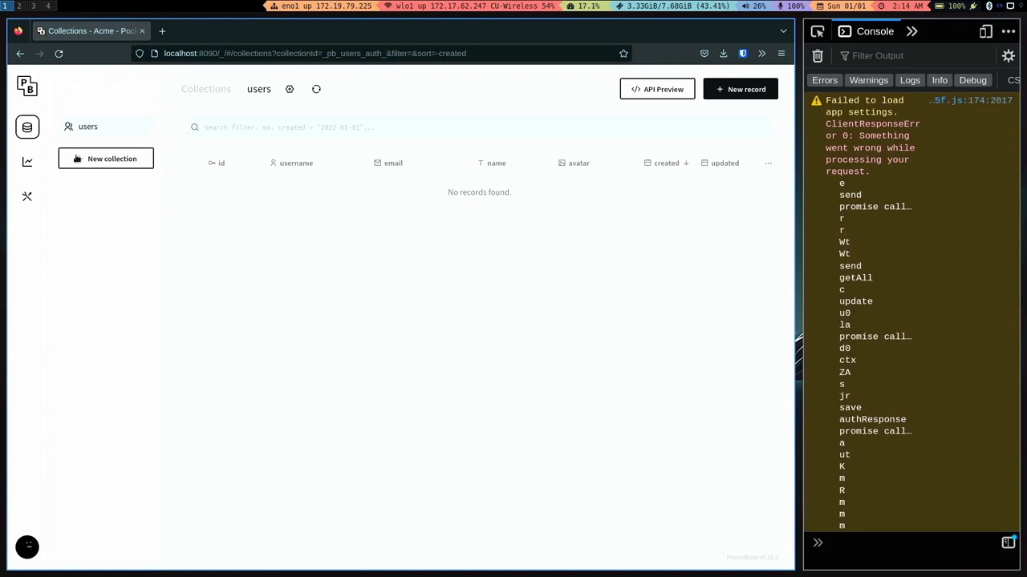
# - Create testcollection with a text field1 and a number field2
pyautogui.click(106, 158)
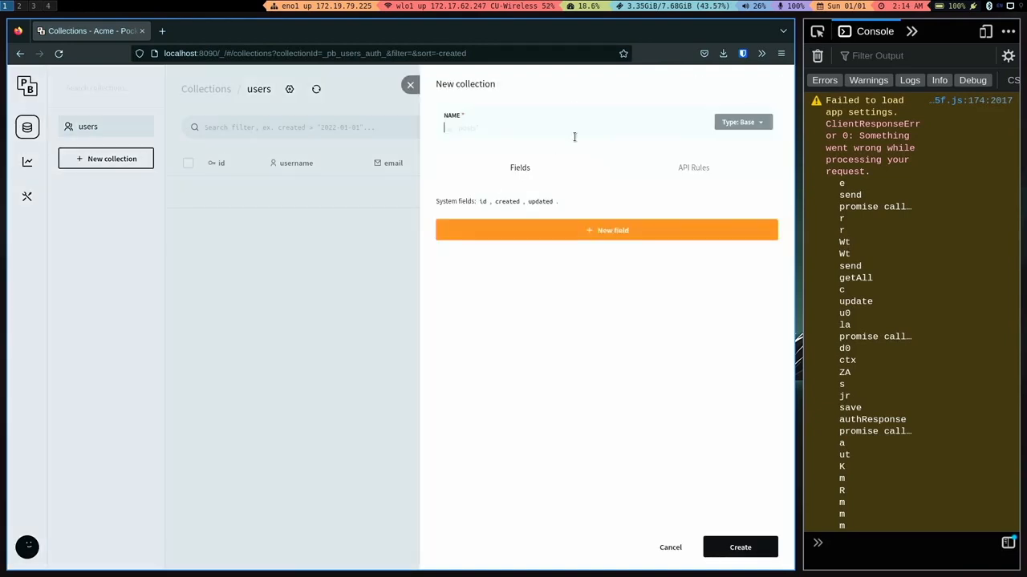
pyautogui.write('testcollection')
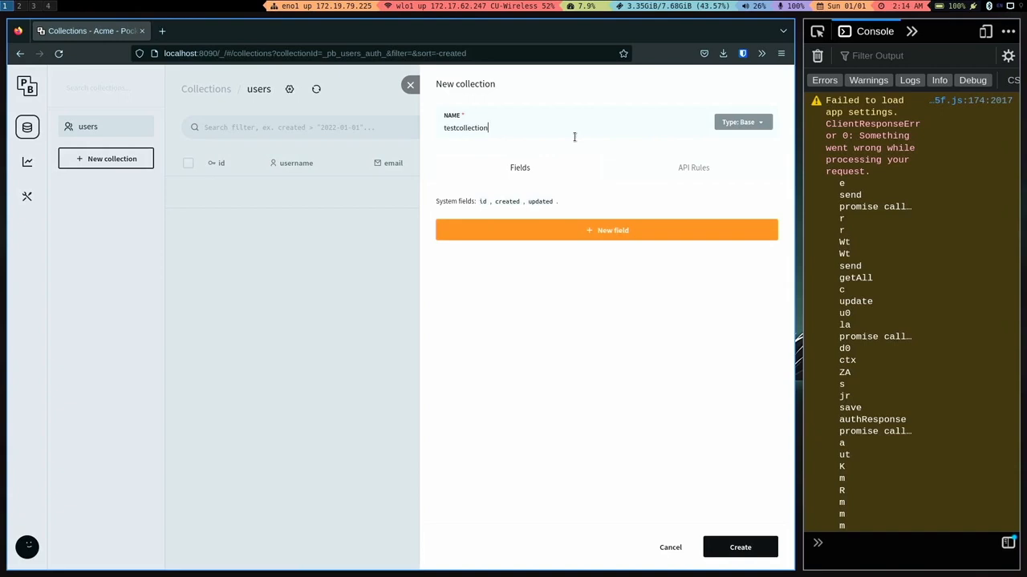
pyautogui.click(607, 231)
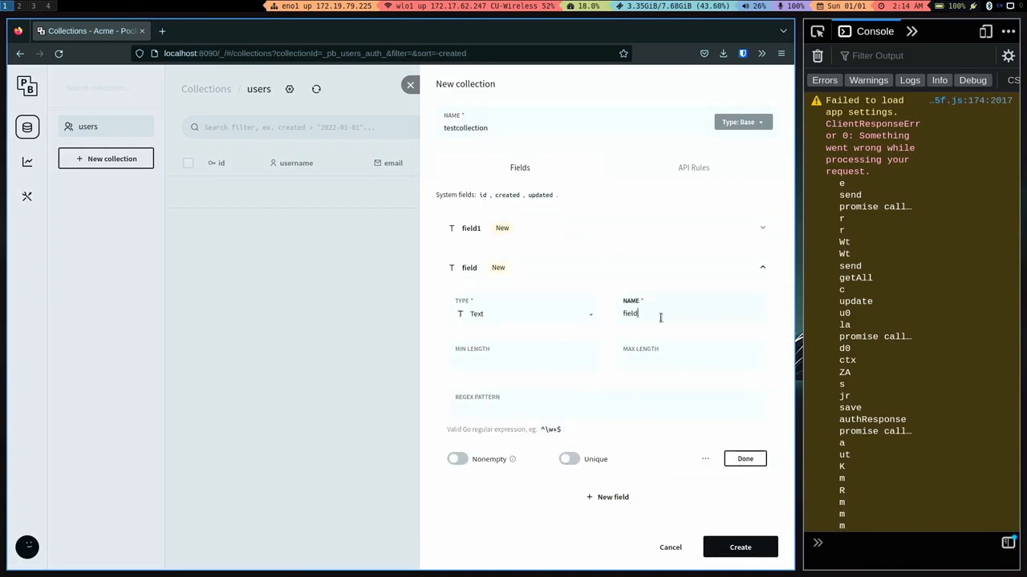
pyautogui.click(522, 312)
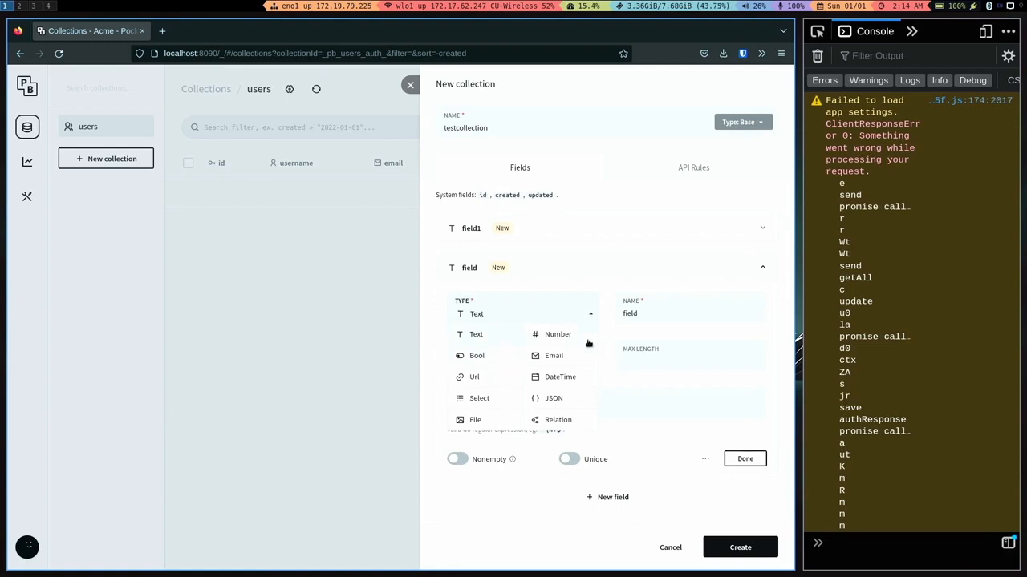
pyautogui.click(559, 333)
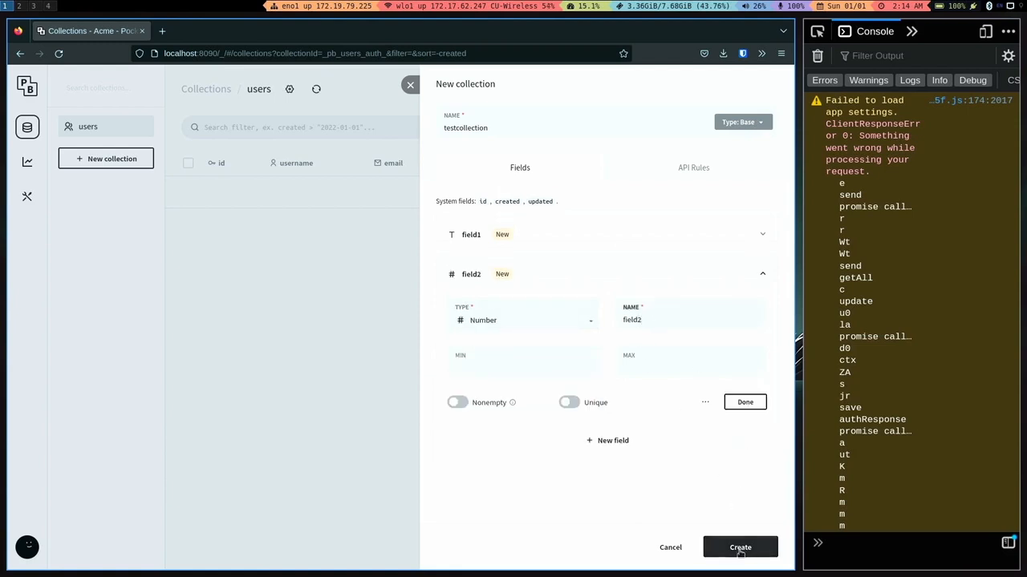
pyautogui.click(738, 547)
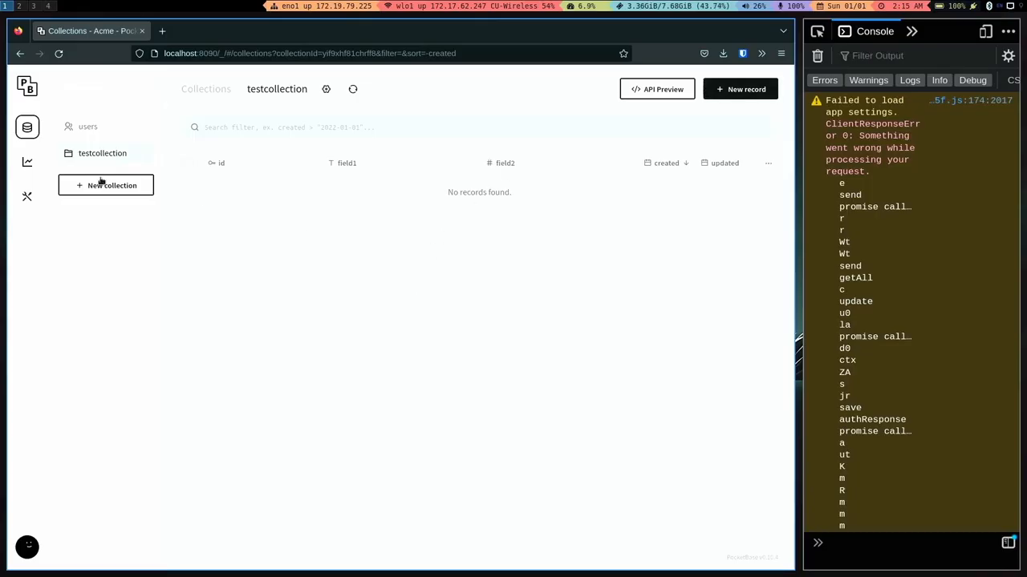
pyautogui.moveTo(727, 113)
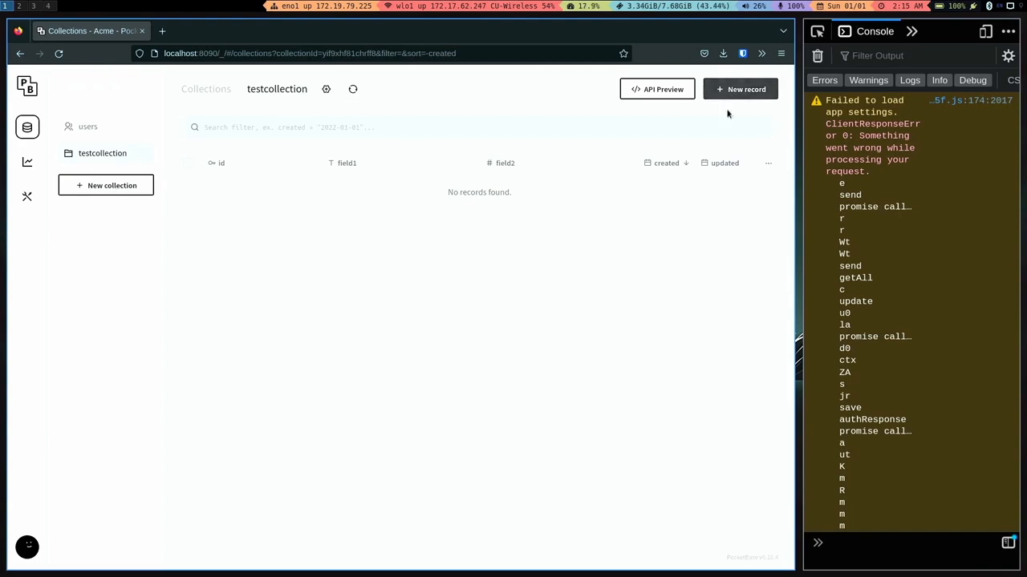
# - Add a testcollection record with field1 hello and field2 123
pyautogui.click(740, 90)
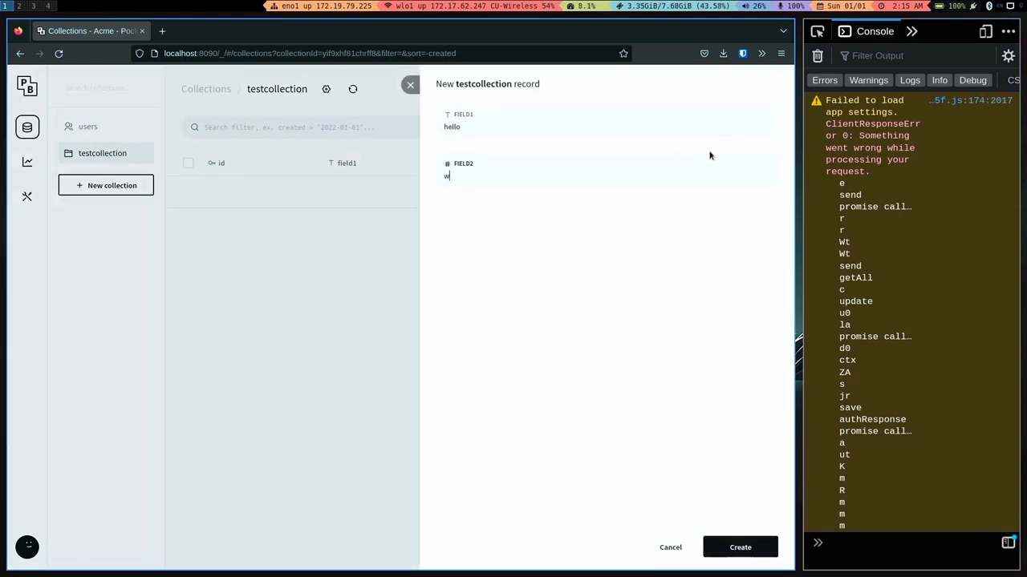
pyautogui.write('123')
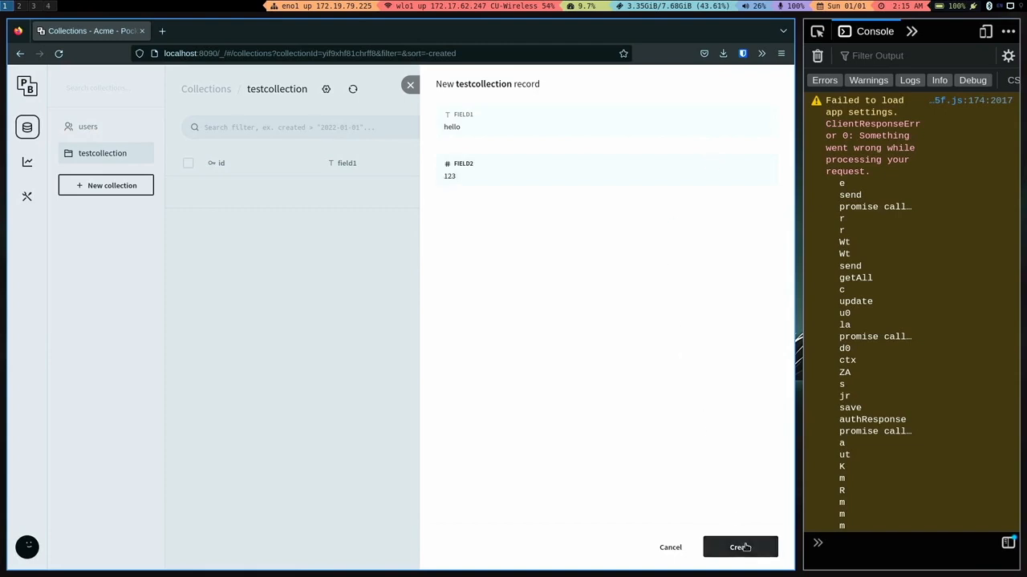
pyautogui.click(738, 547)
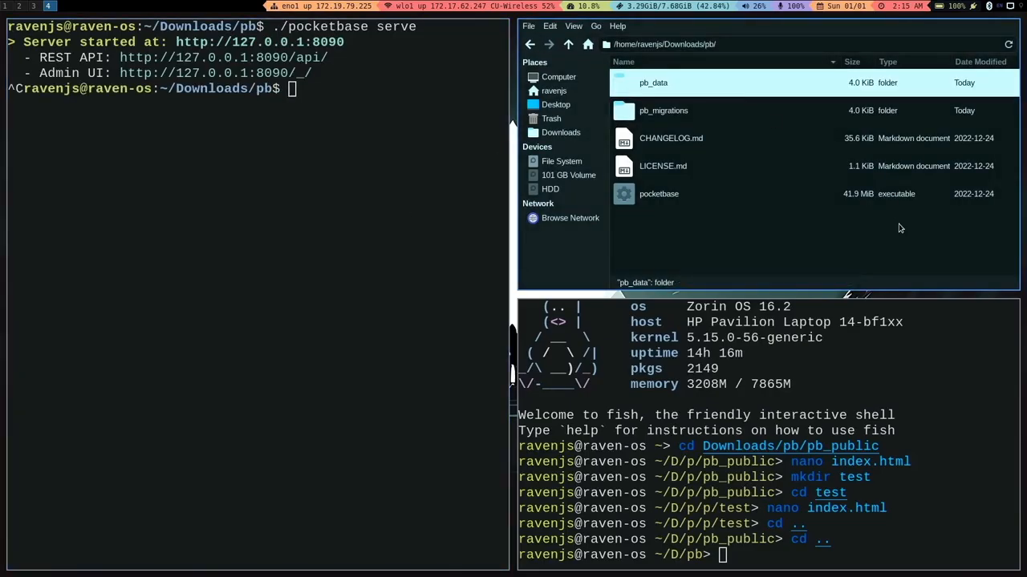
pyautogui.moveTo(730, 100)
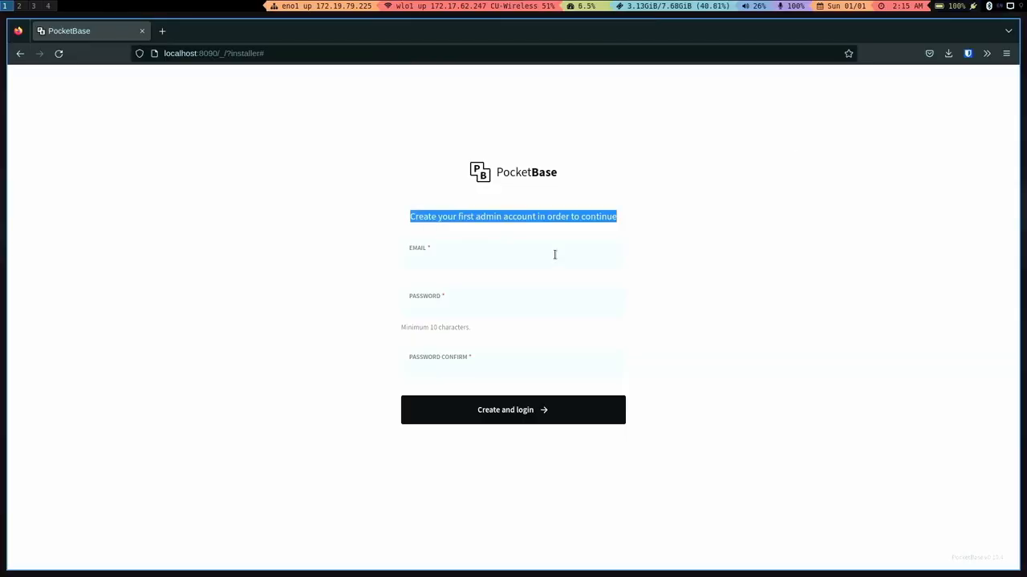
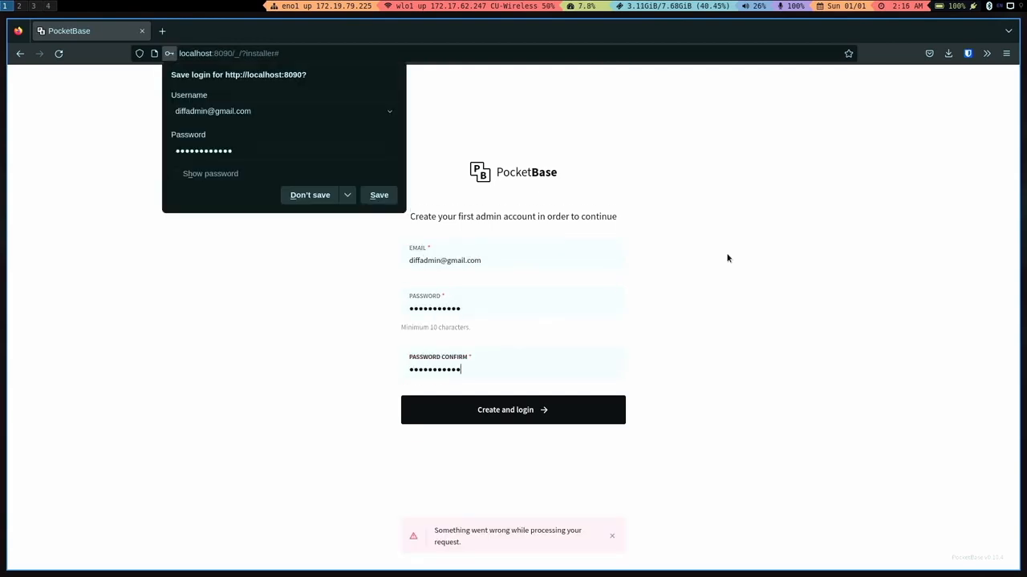
pyautogui.click(514, 410)
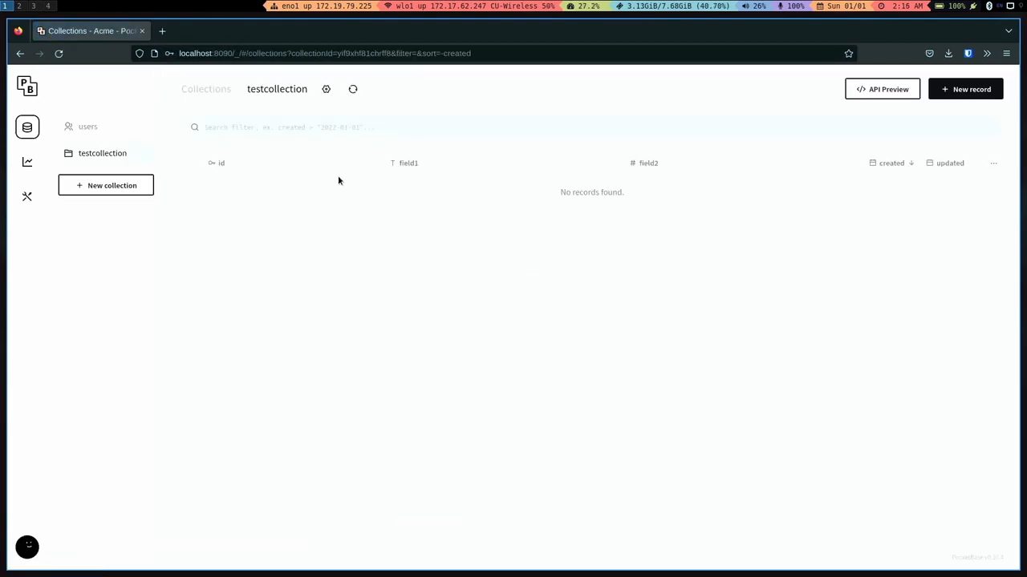
# - Check the users collection, then confirm testcollection with field1 and field2 still exists
pyautogui.click(86, 125)
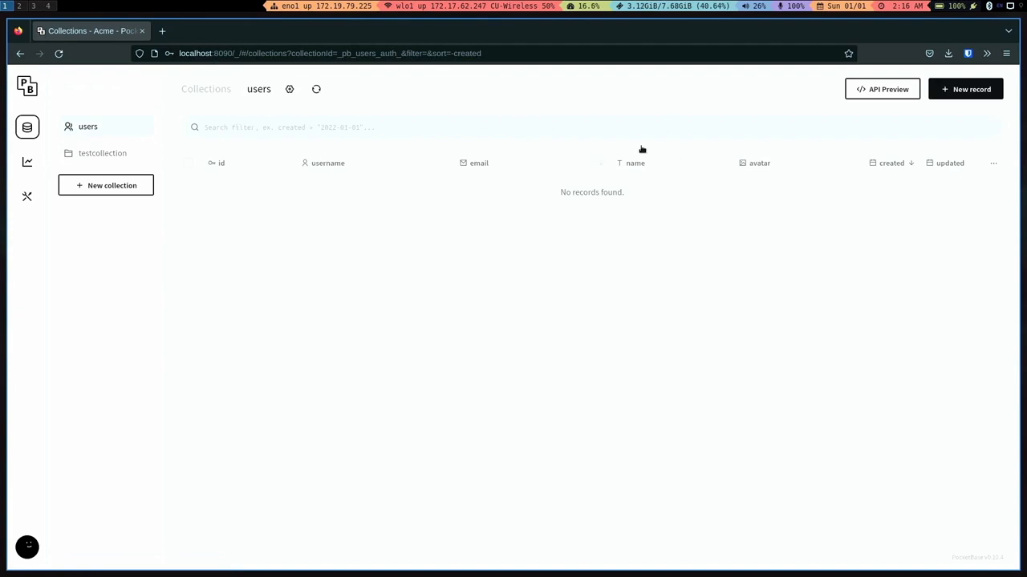
pyautogui.click(102, 153)
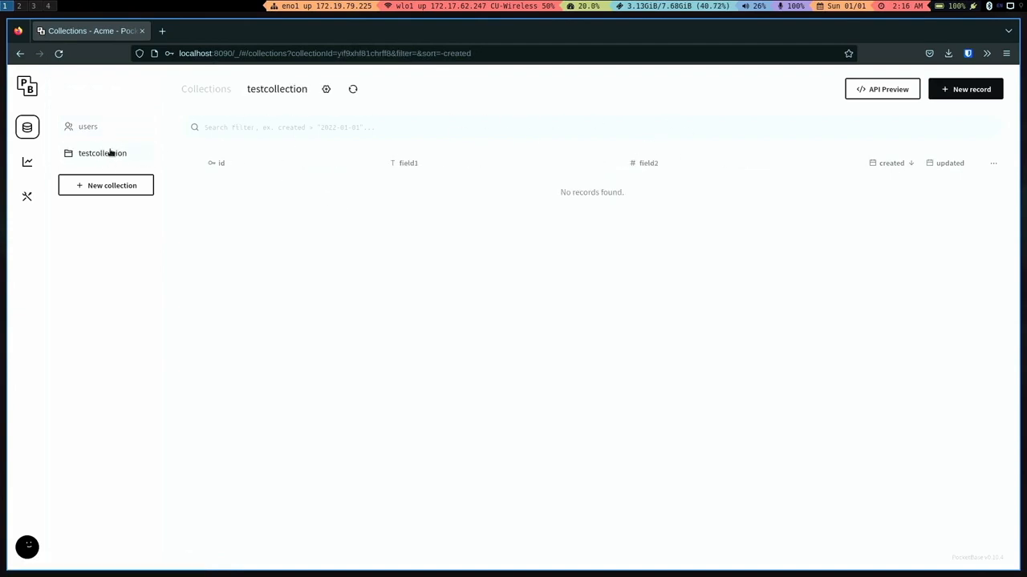